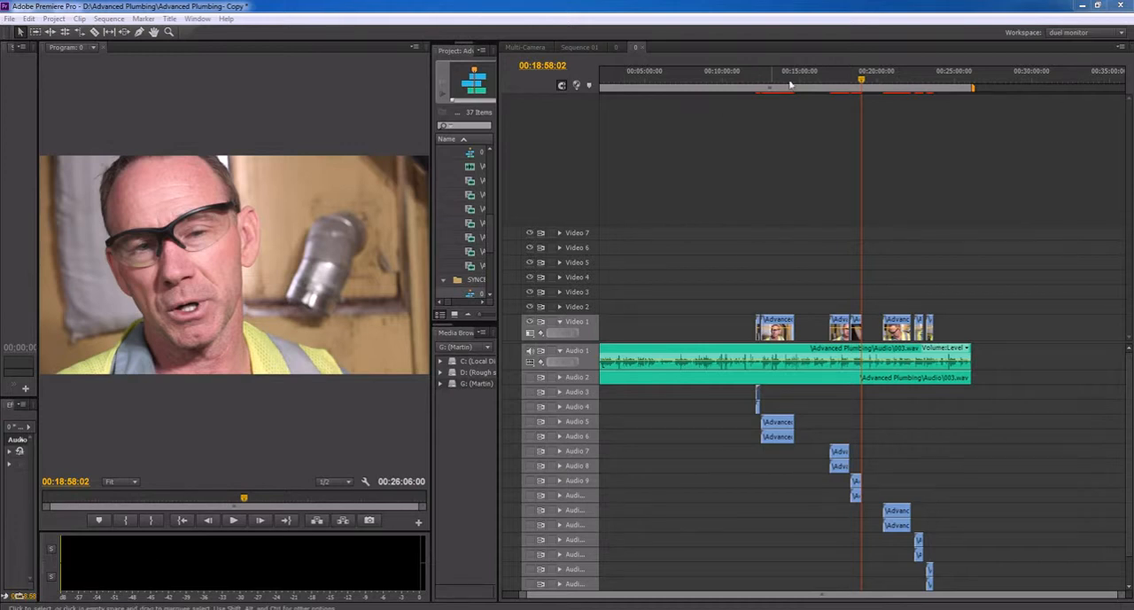
pyautogui.moveTo(791, 85)
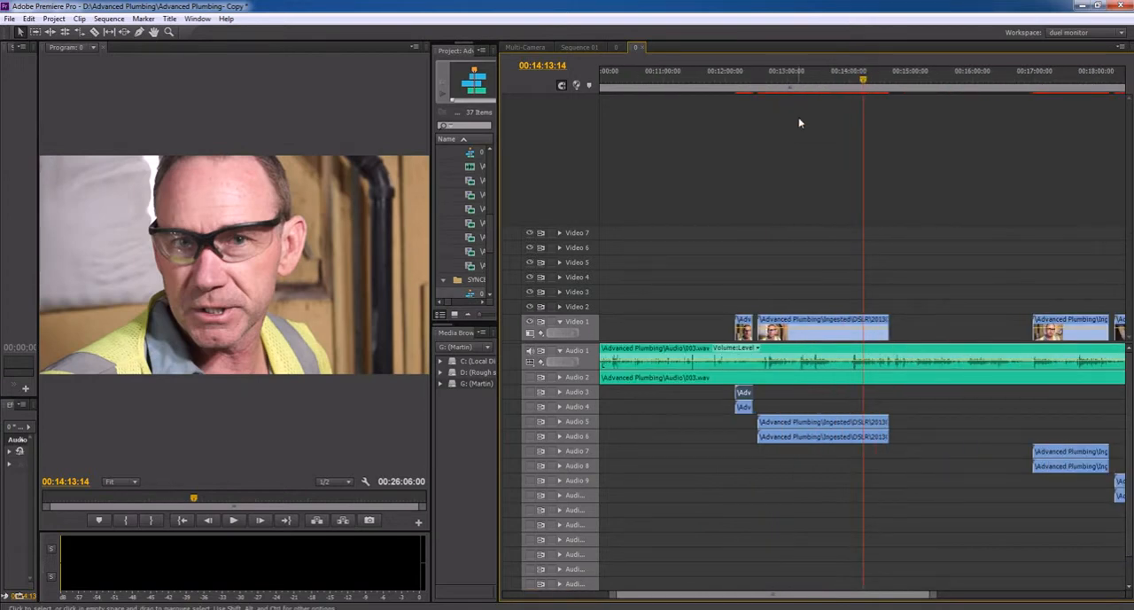
pyautogui.moveTo(804, 438)
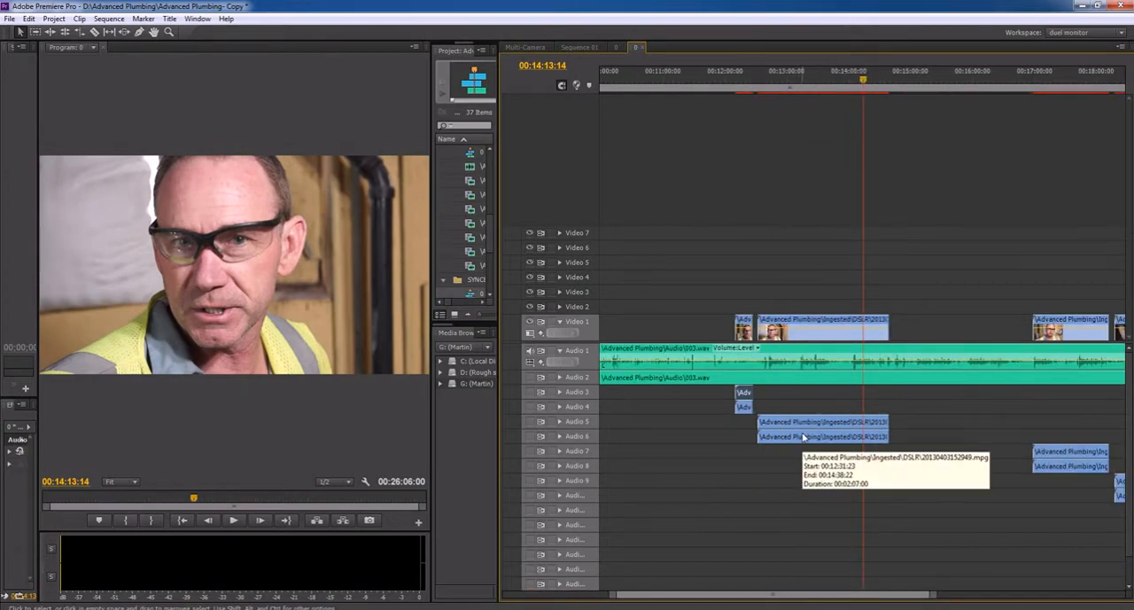
pyautogui.moveTo(890, 8)
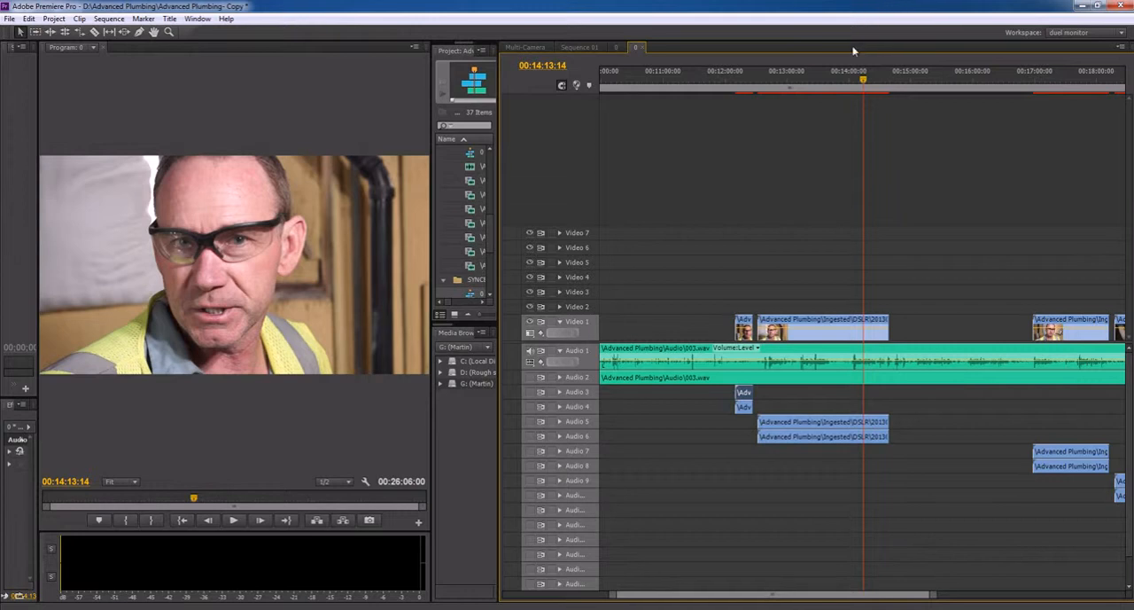
# Scrub the playhead across several cut clips in the sequence to preview them
pyautogui.click(830, 74)
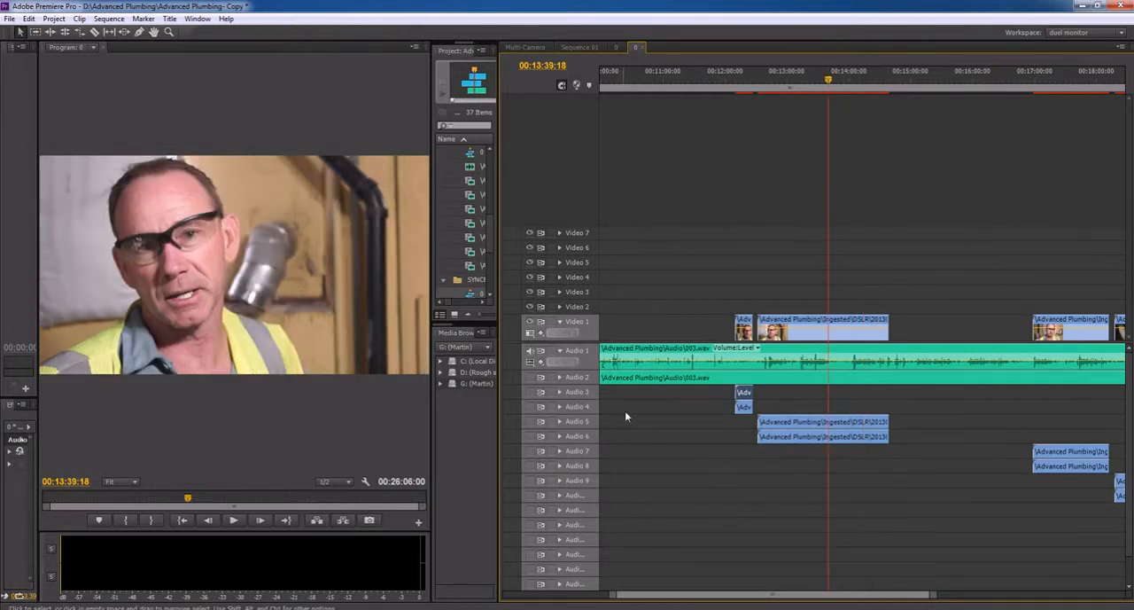
pyautogui.moveTo(829, 91)
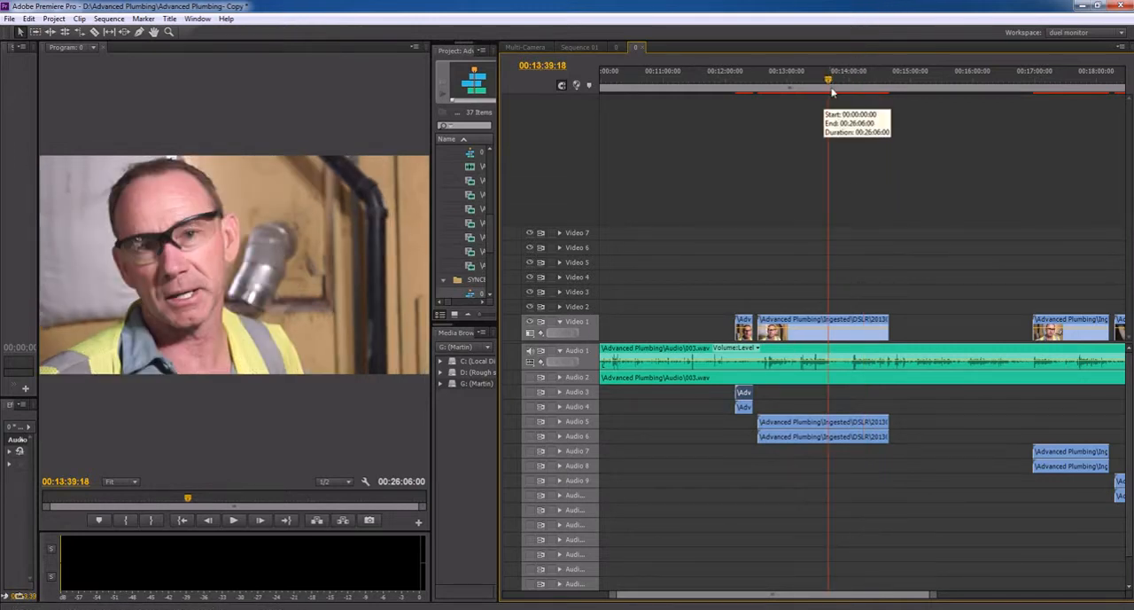
pyautogui.click(778, 80)
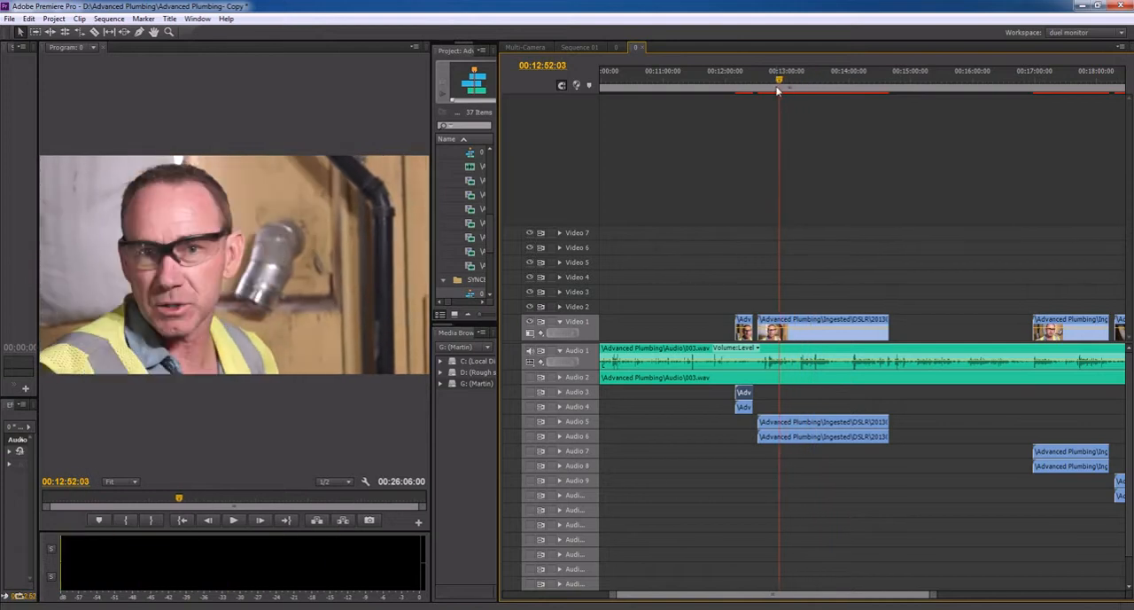
pyautogui.click(232, 520)
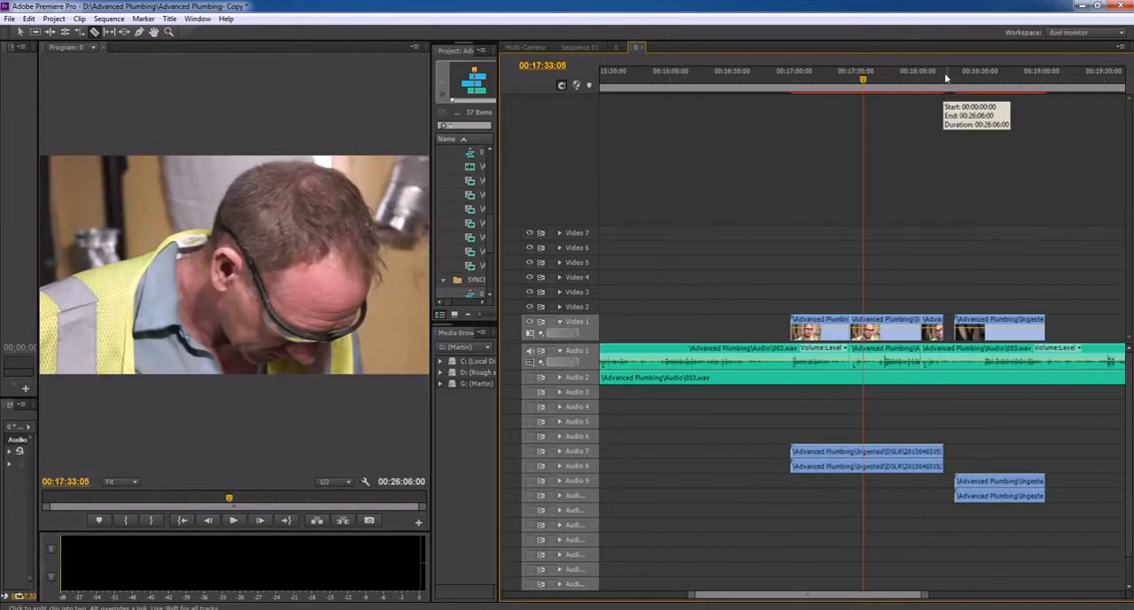
pyautogui.click(968, 78)
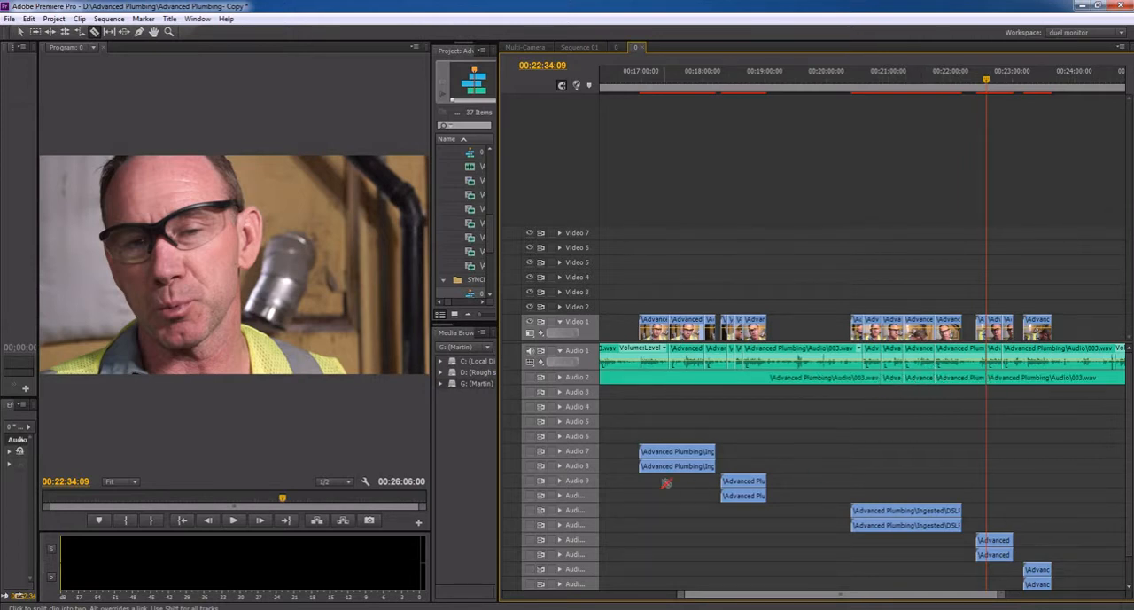
pyautogui.moveTo(303, 9)
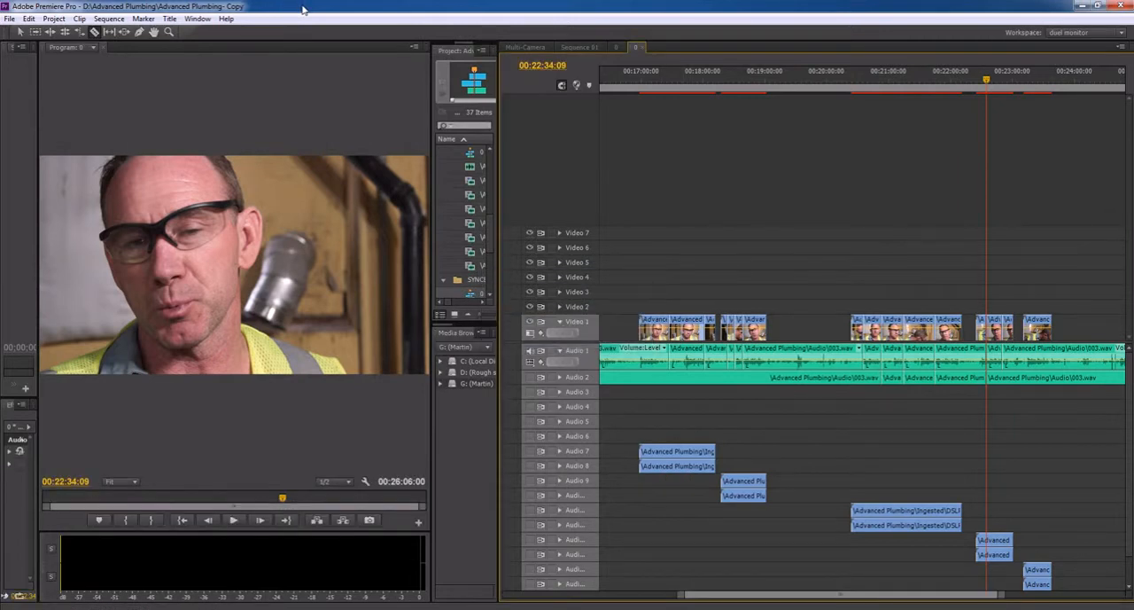
pyautogui.moveTo(504, 39)
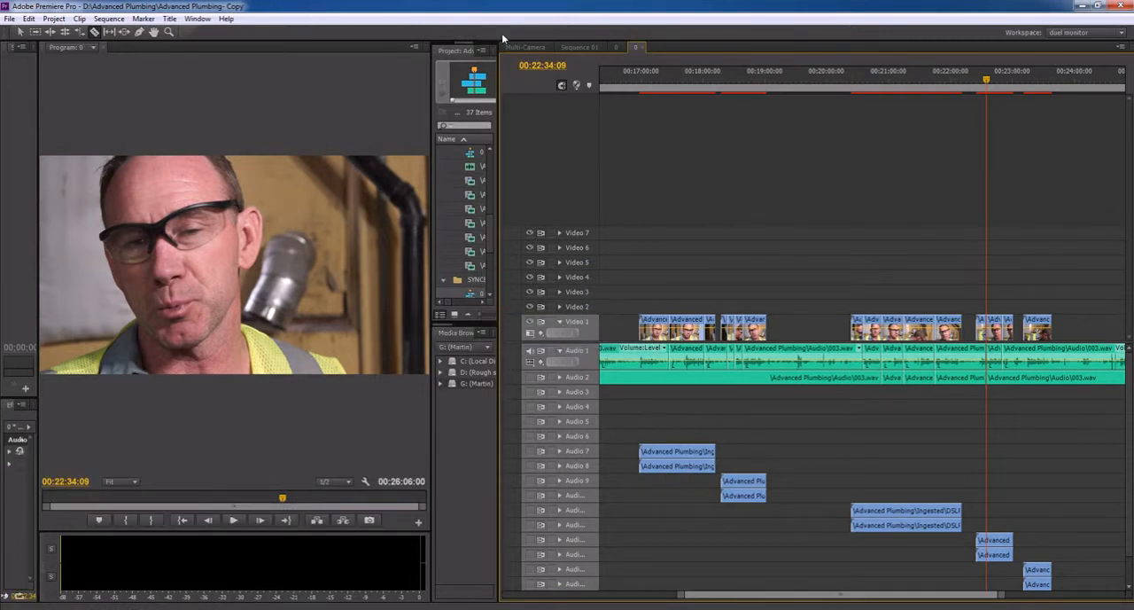
pyautogui.click(895, 71)
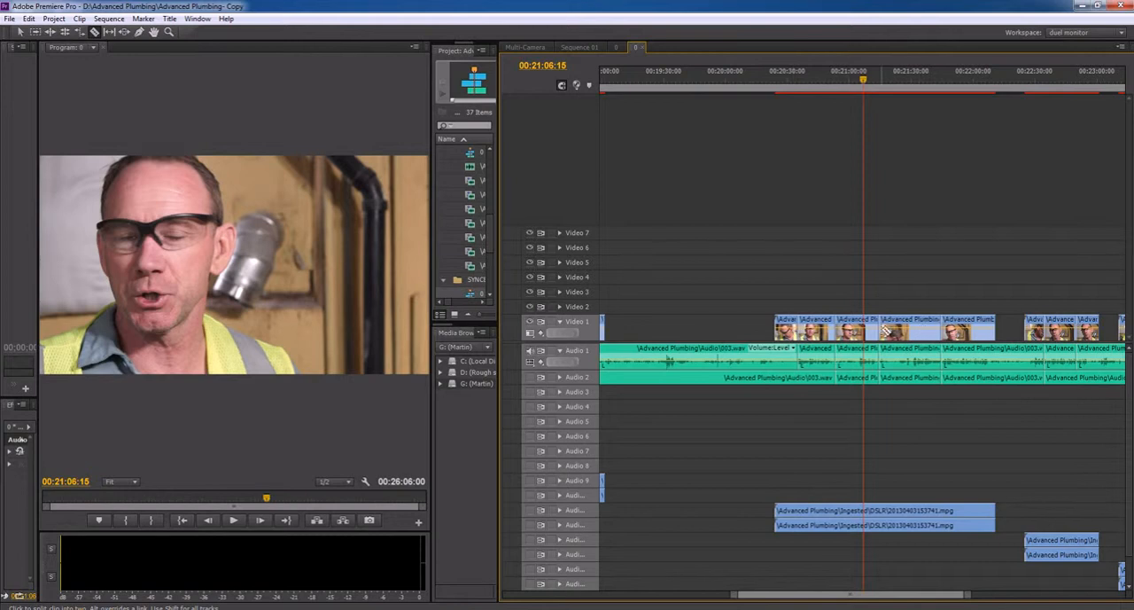
pyautogui.moveTo(878, 333)
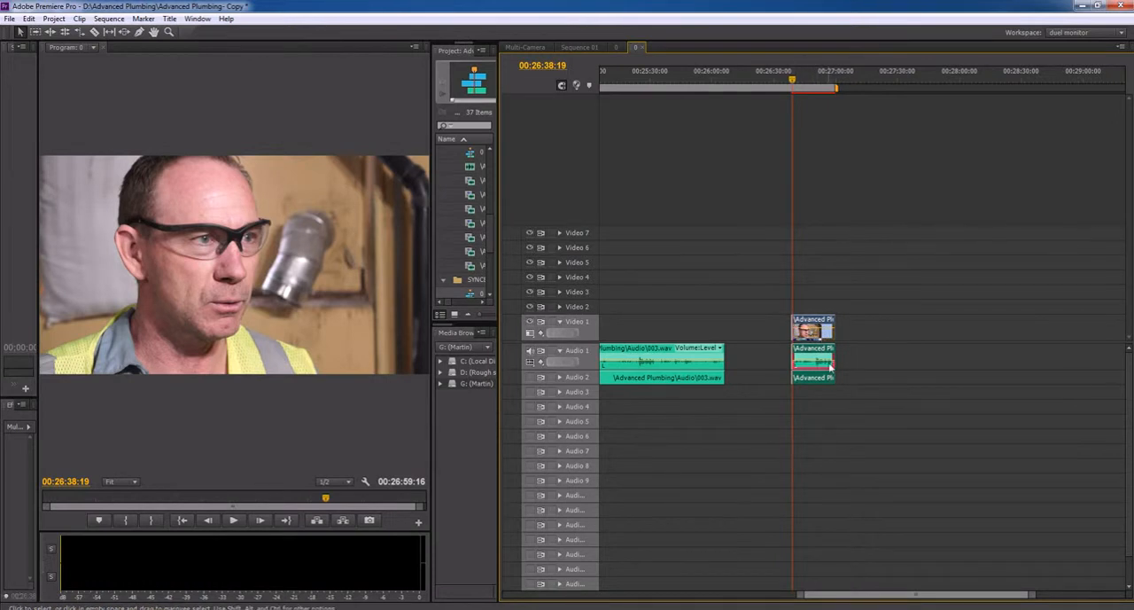
pyautogui.moveTo(742, 40)
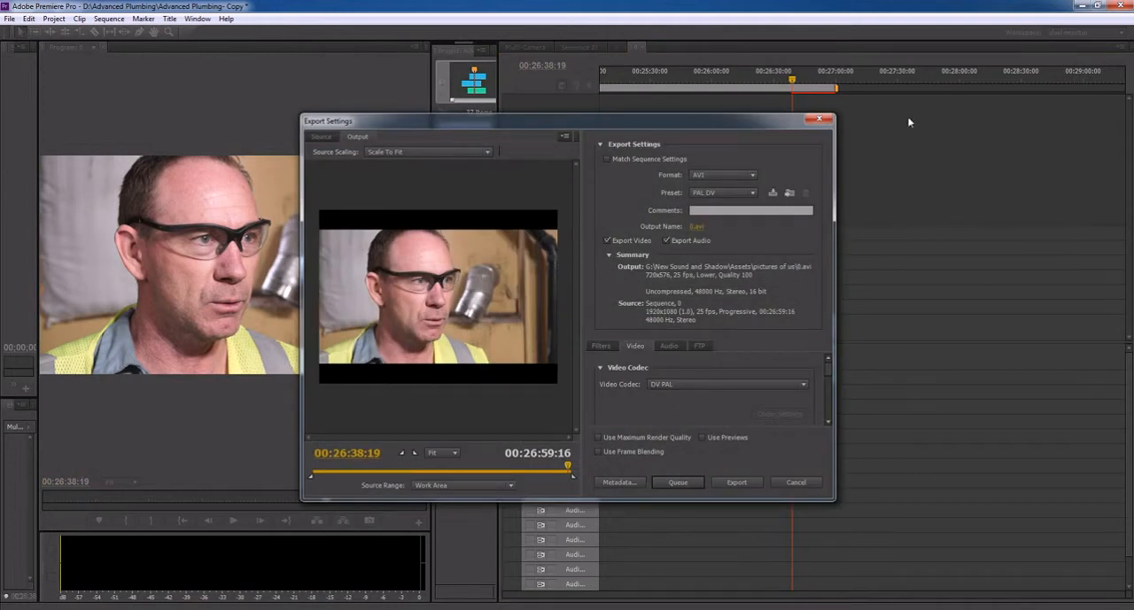
# Set the export format to H.264 with an HD preset and send it to the Media Encoder queue
pyautogui.click(723, 174)
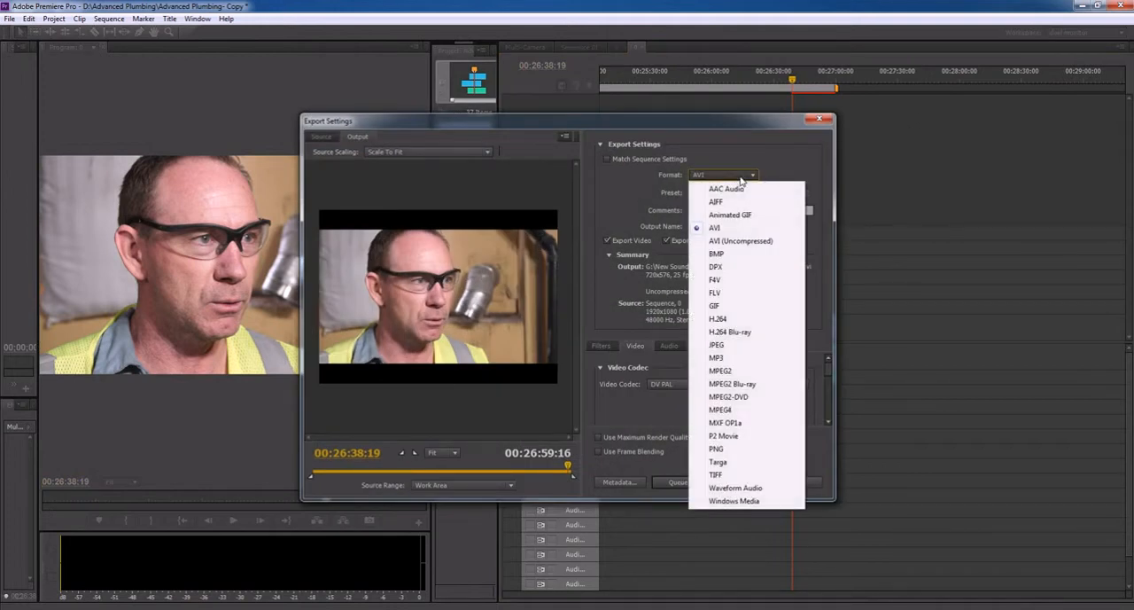
pyautogui.click(714, 227)
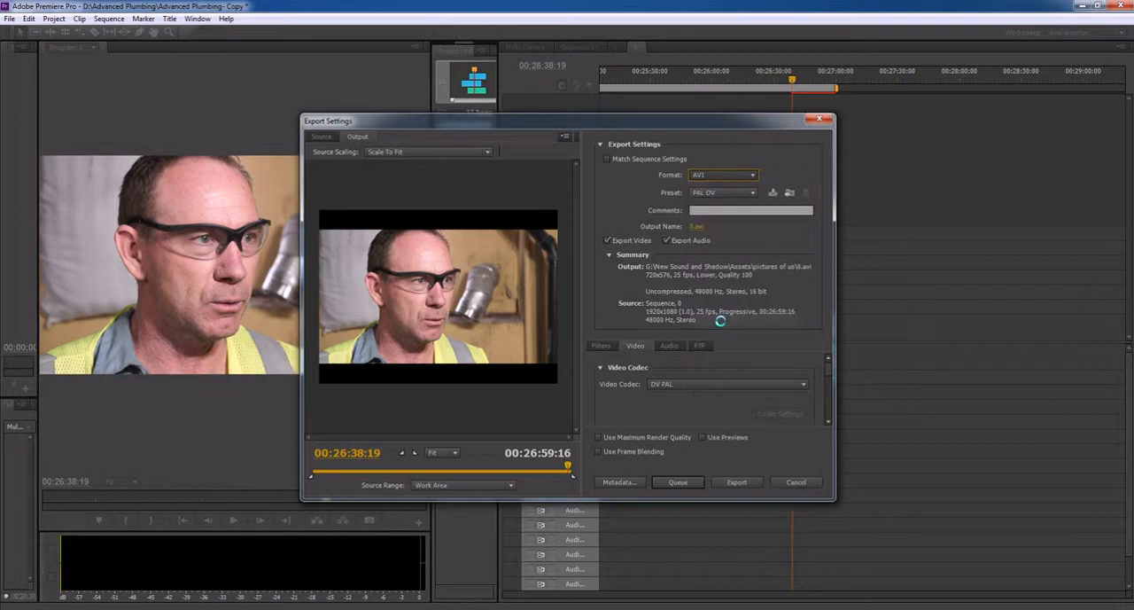
pyautogui.click(723, 192)
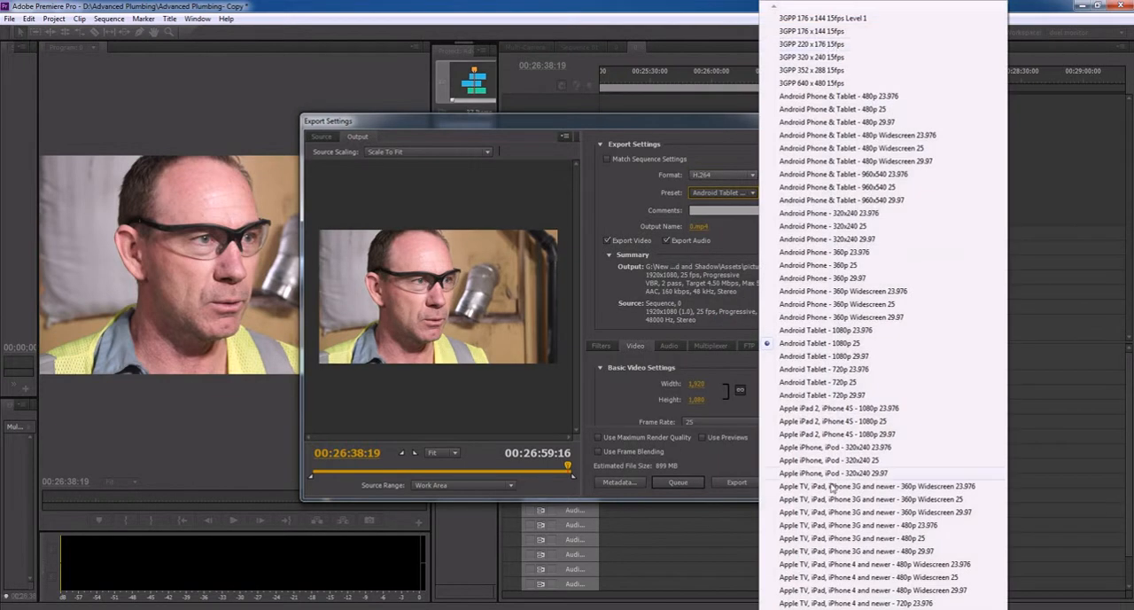
pyautogui.scroll(-3)
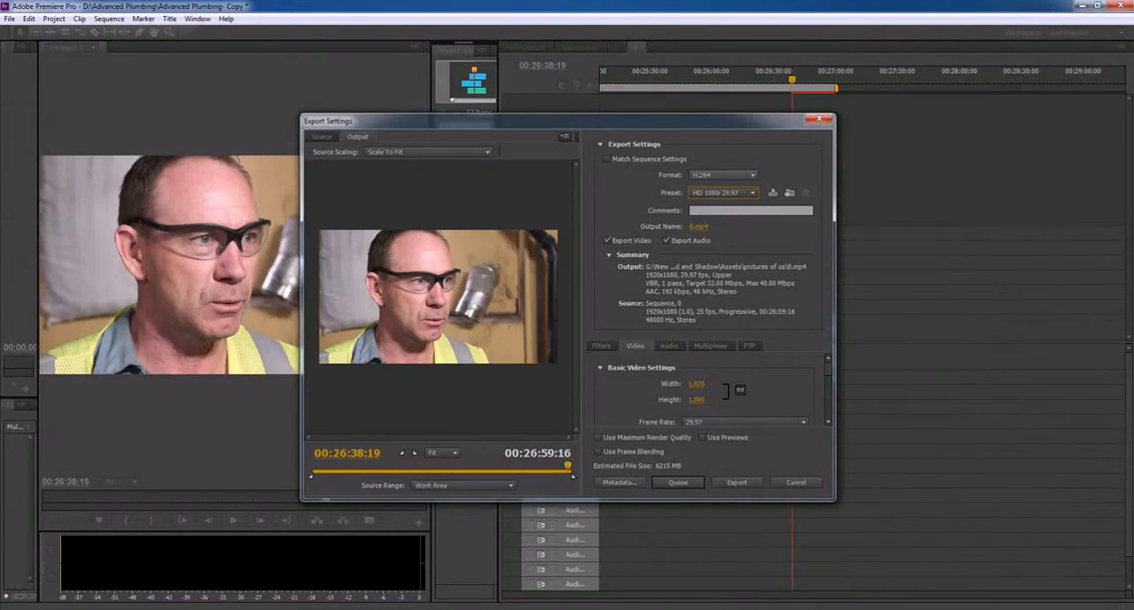
pyautogui.moveTo(677, 482)
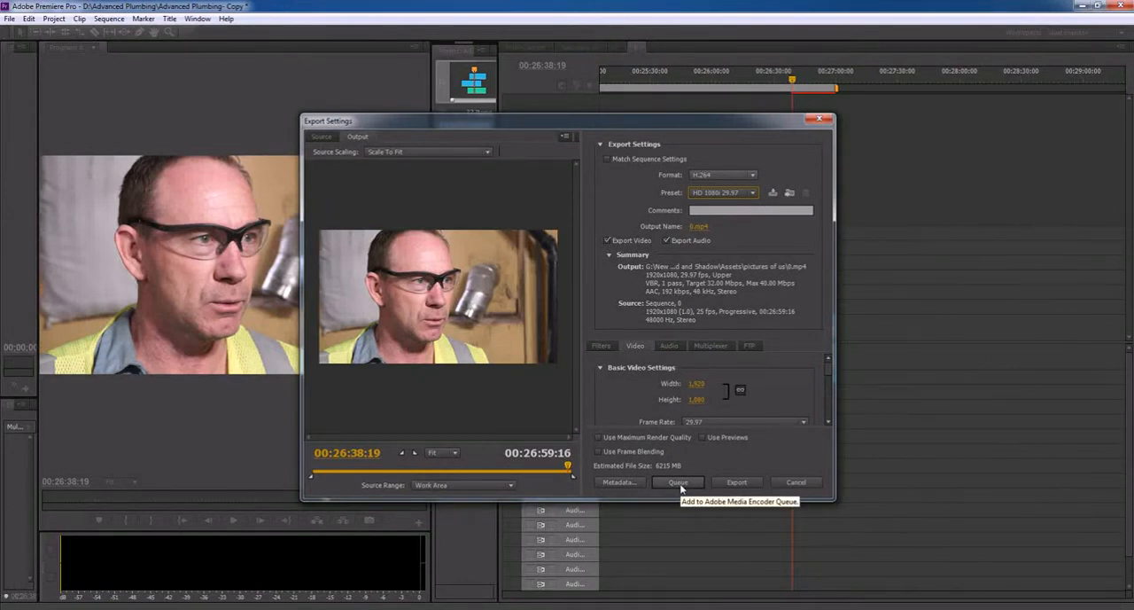
pyautogui.click(677, 482)
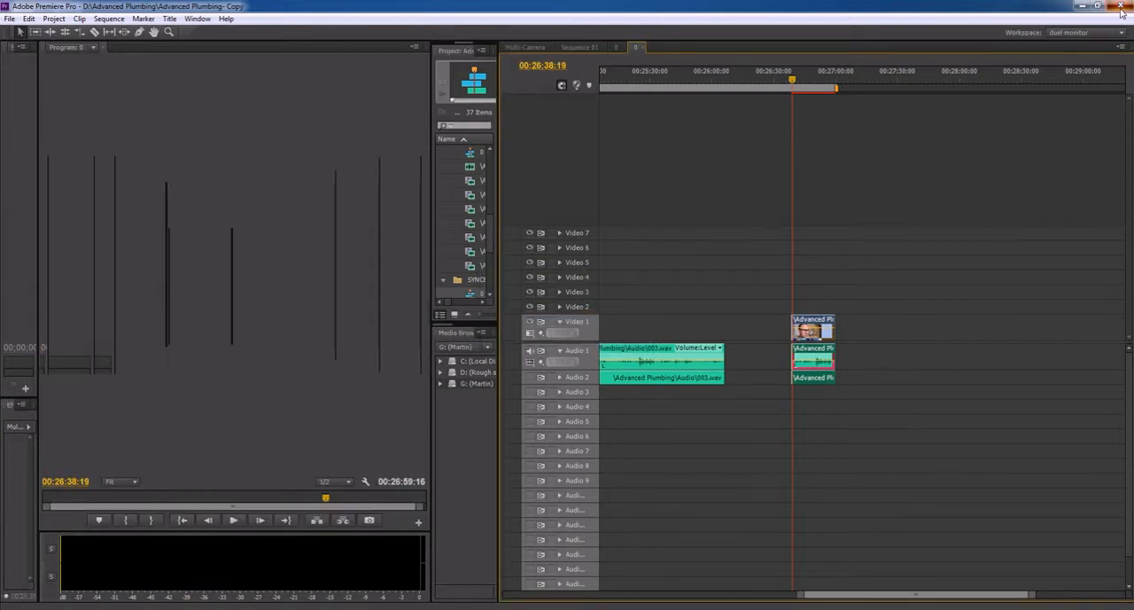
# Navigate the Start menu's All Programs list into the Adobe group to relaunch Premiere Pro CS6
pyautogui.click(1106, 7)
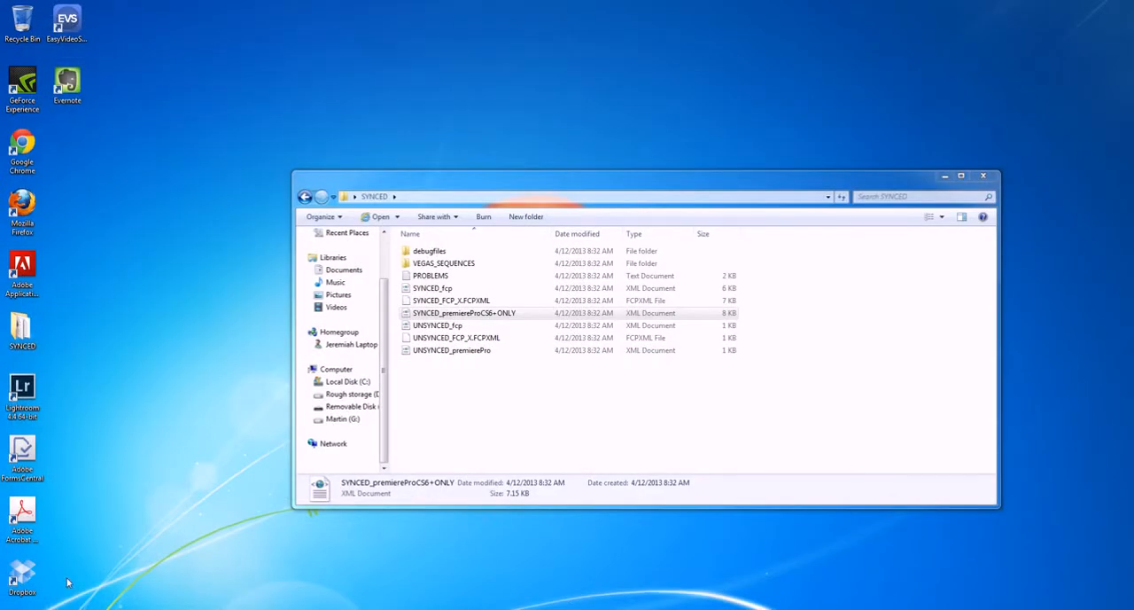
pyautogui.moveTo(659, 241)
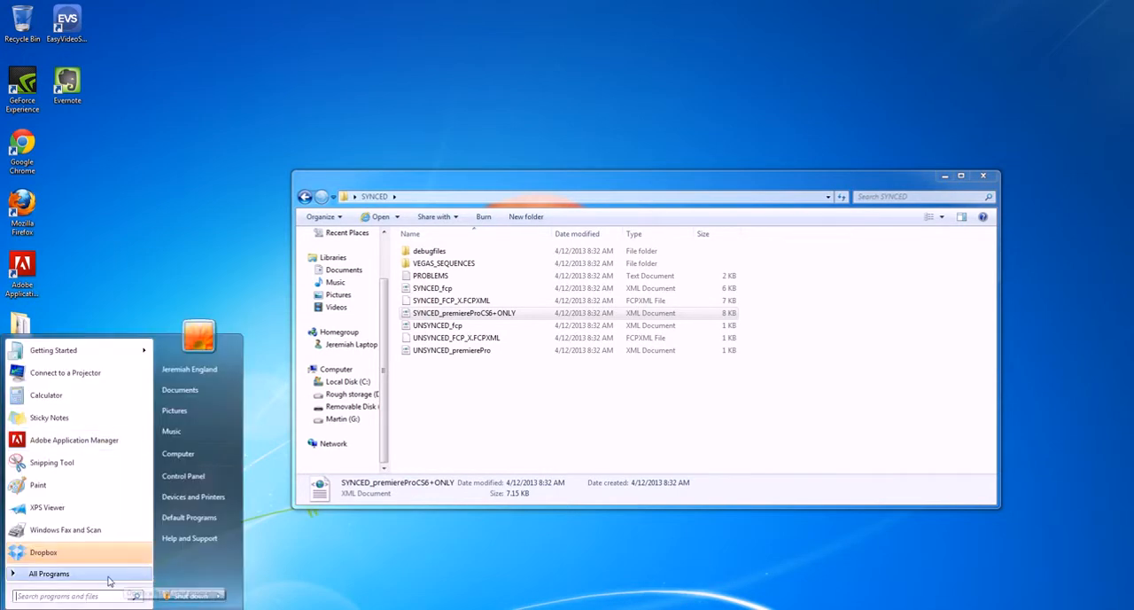
pyautogui.click(49, 573)
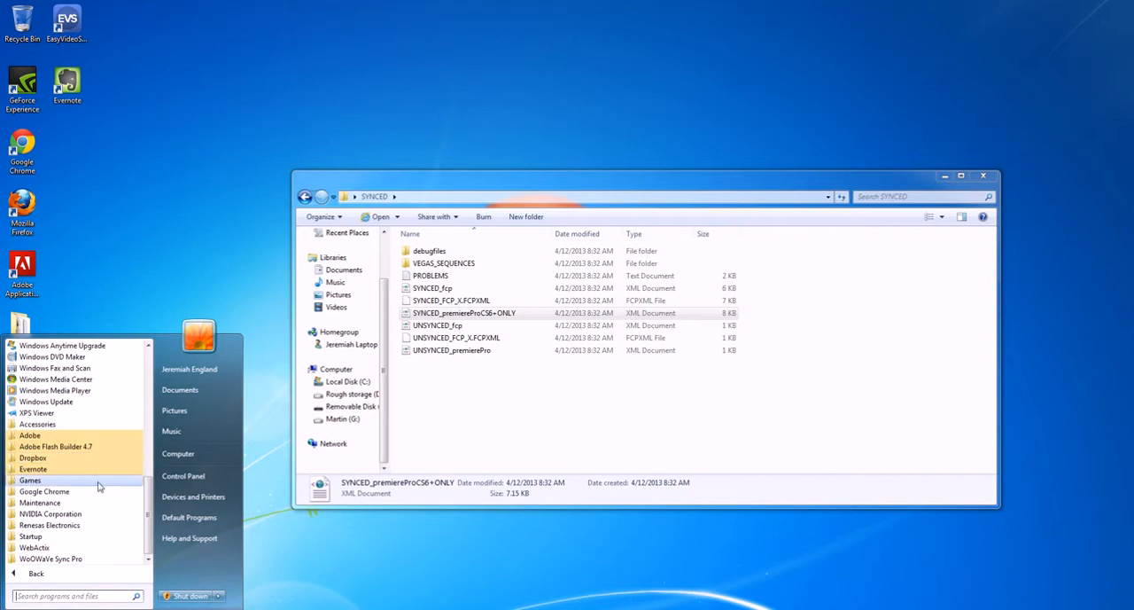
pyautogui.click(29, 434)
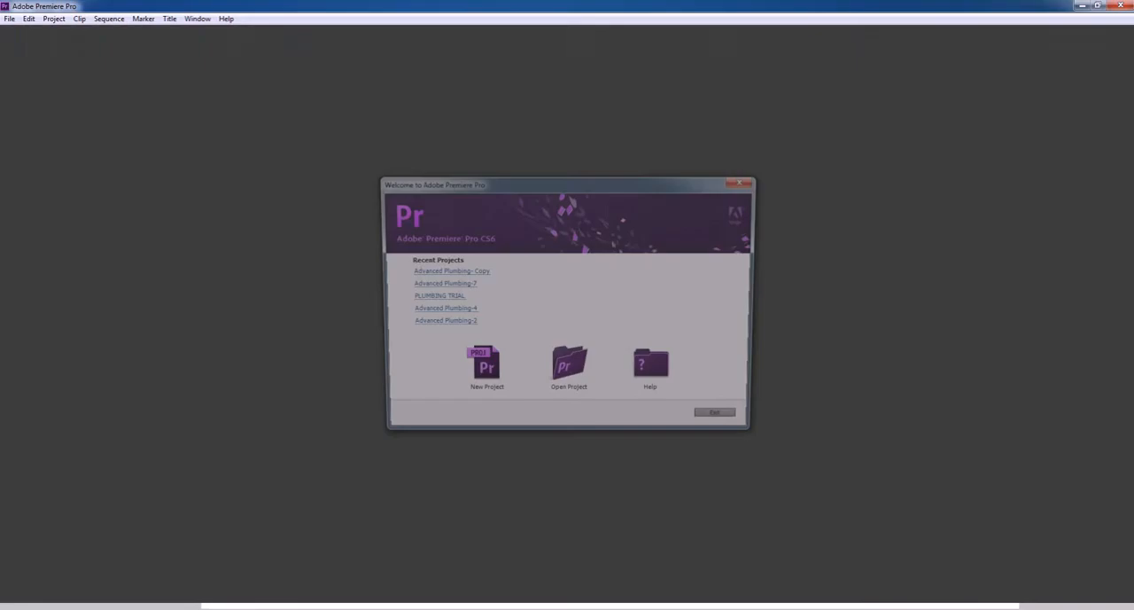
# Reopen the recent project Advanced Plumbing Copy from the Welcome screen
pyautogui.click(450, 270)
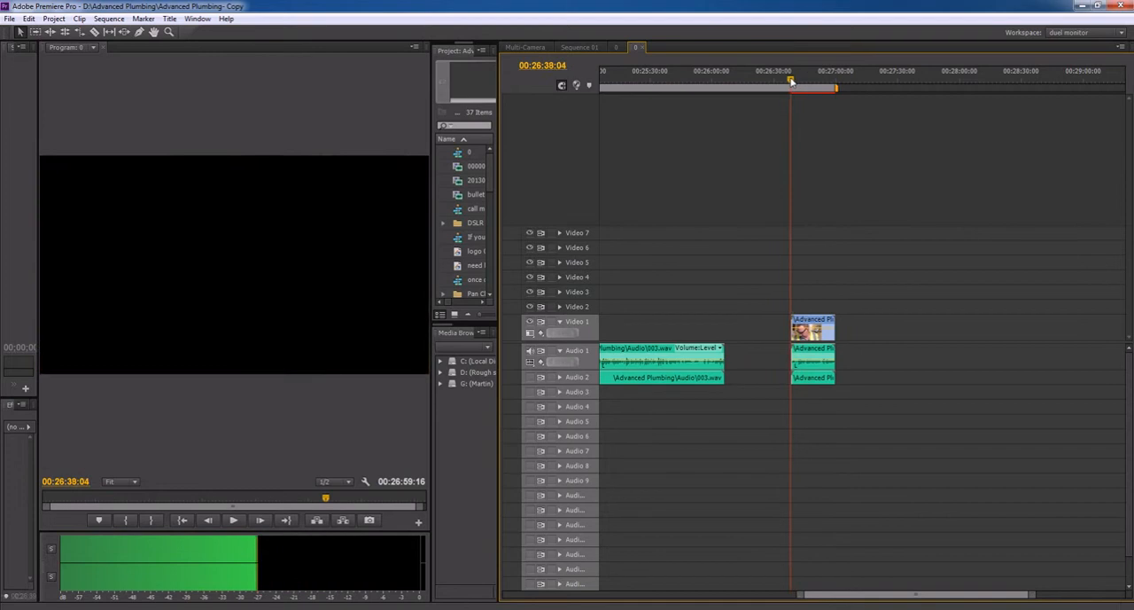
# Scrub the playhead to several cuts in the reopened sequence, ending near 00:18:38:11
pyautogui.click(801, 79)
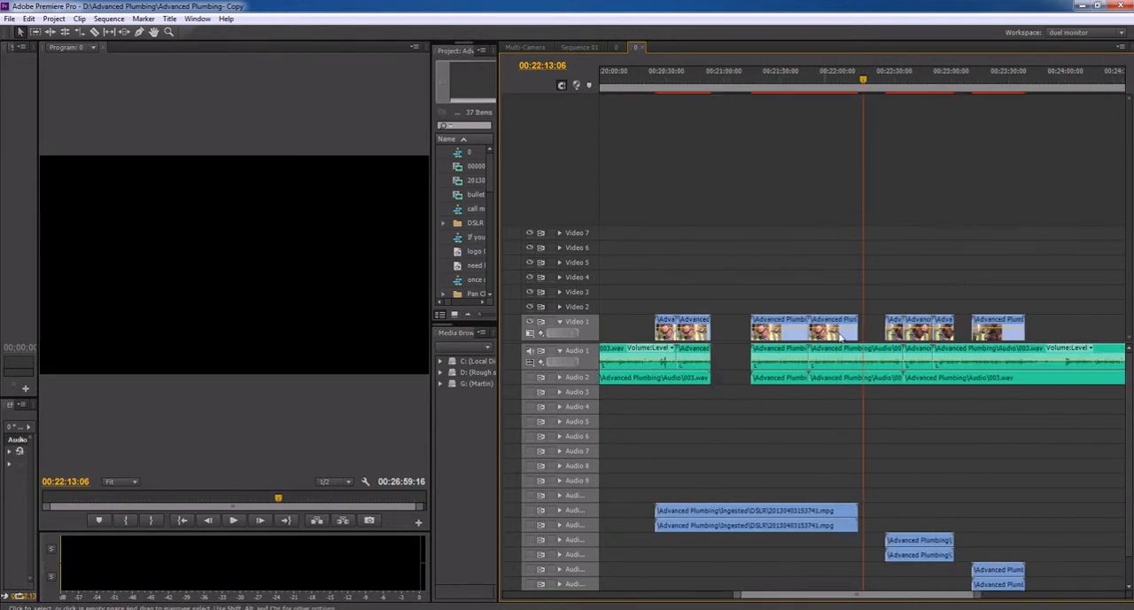
pyautogui.click(884, 88)
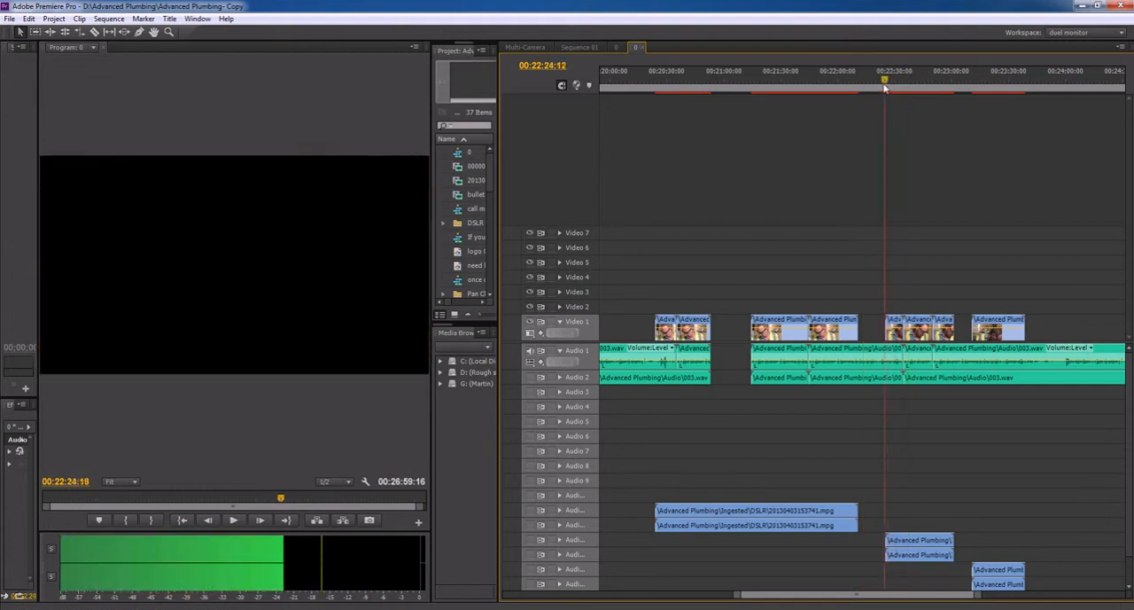
pyautogui.click(904, 80)
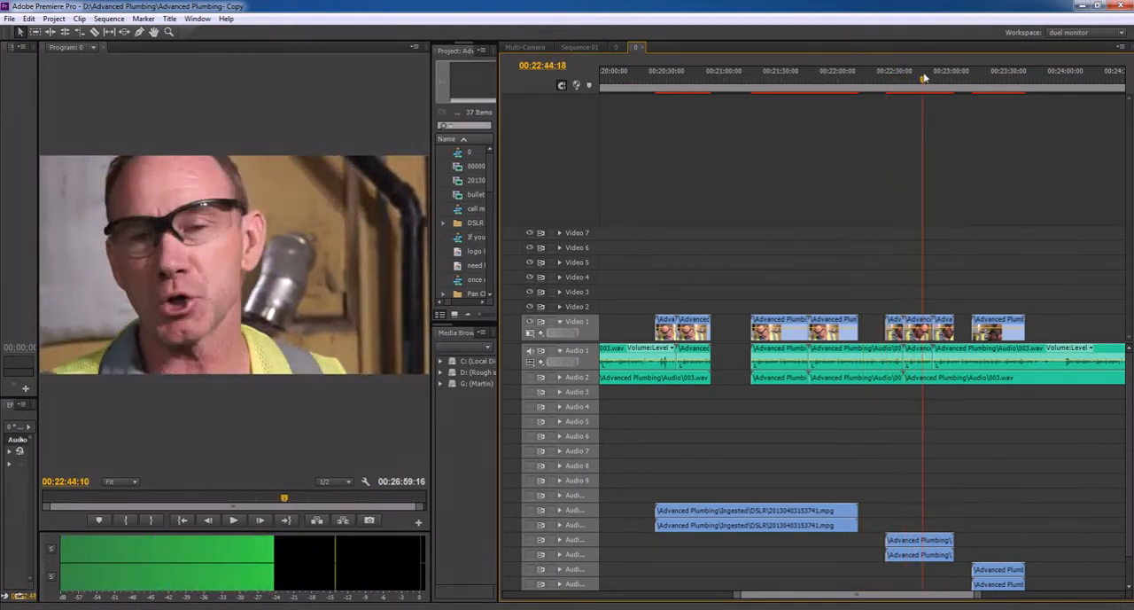
pyautogui.click(893, 80)
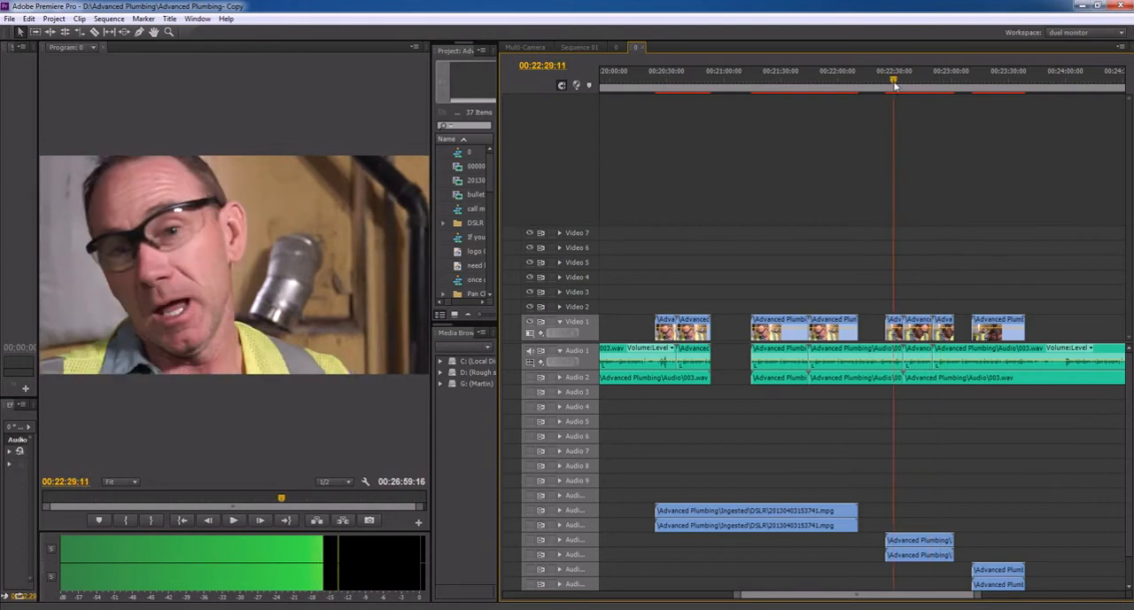
pyautogui.click(939, 80)
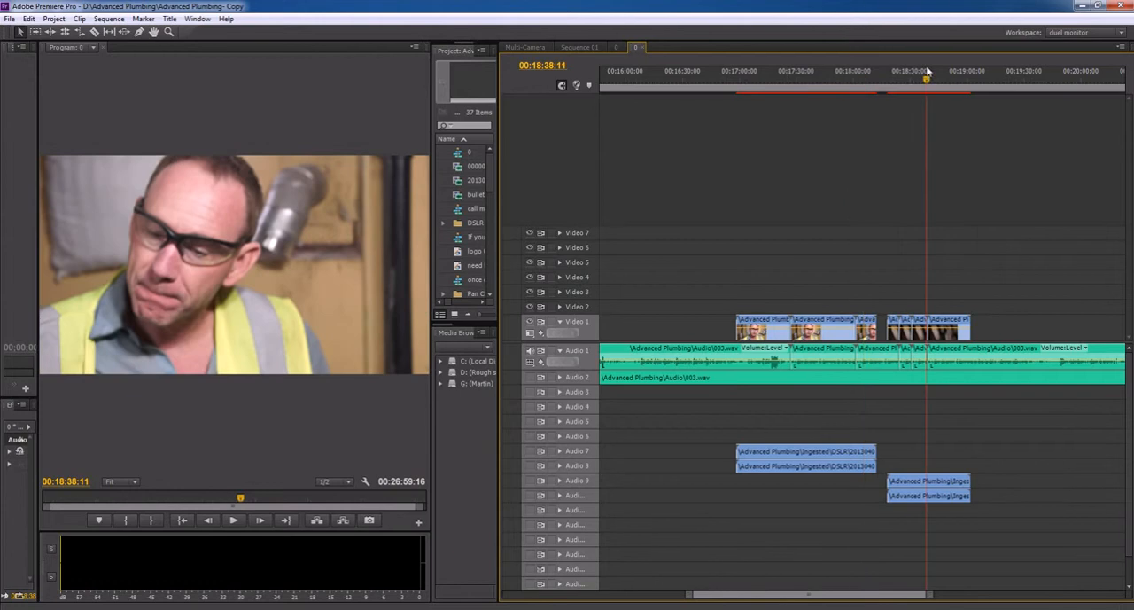
pyautogui.moveTo(576, 163)
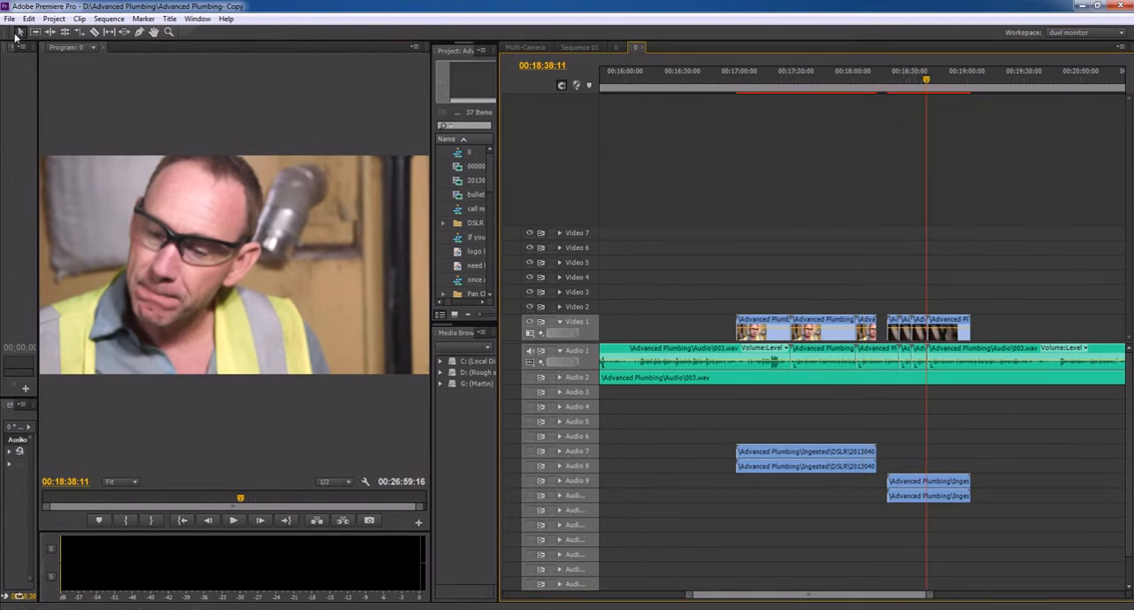
# Start File > Open Project and go into the Adobe Premiere Pro Auto-Save folder
pyautogui.click(9, 17)
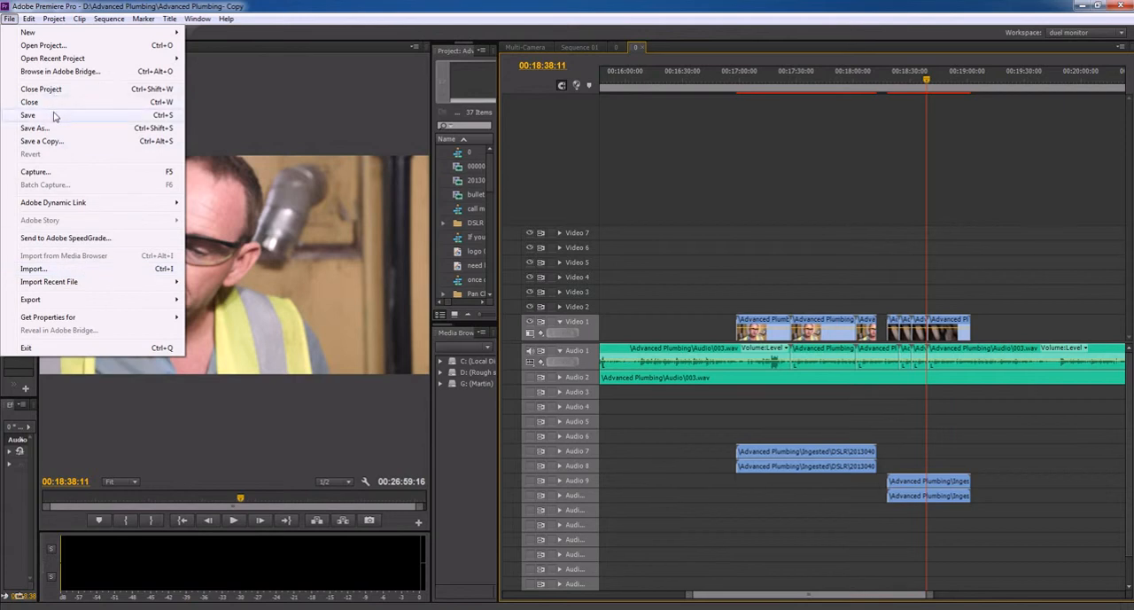
pyautogui.moveTo(78, 170)
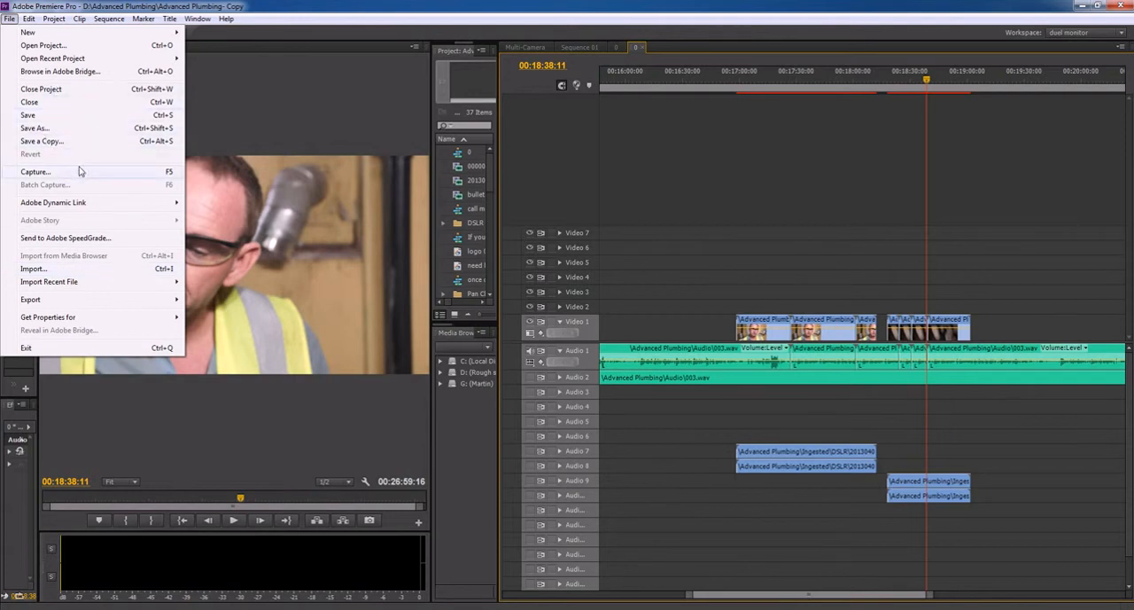
pyautogui.moveTo(57, 98)
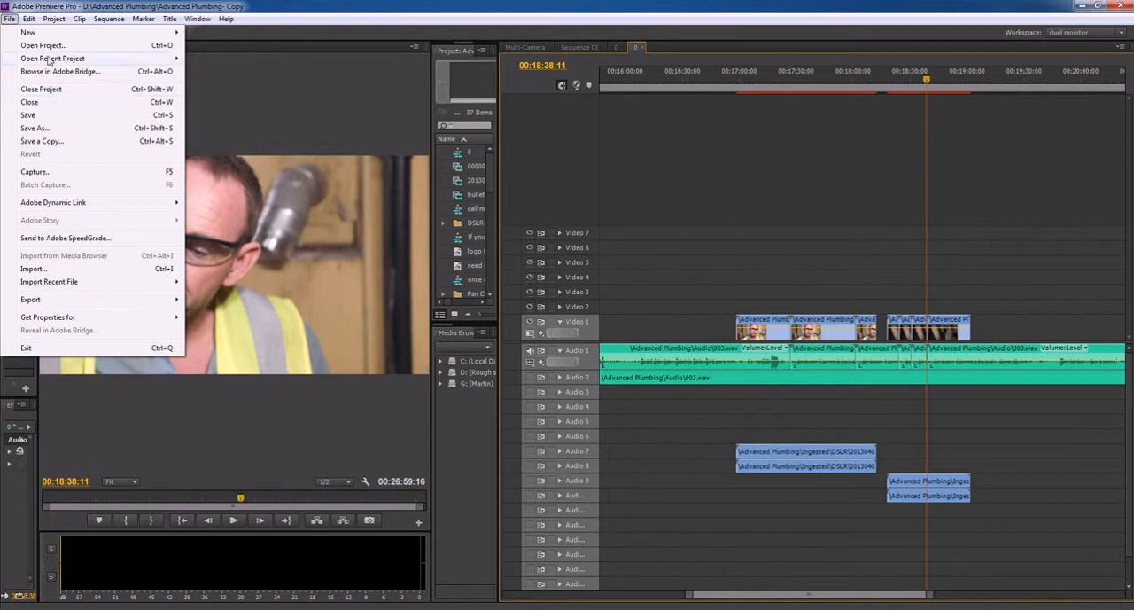
pyautogui.click(43, 57)
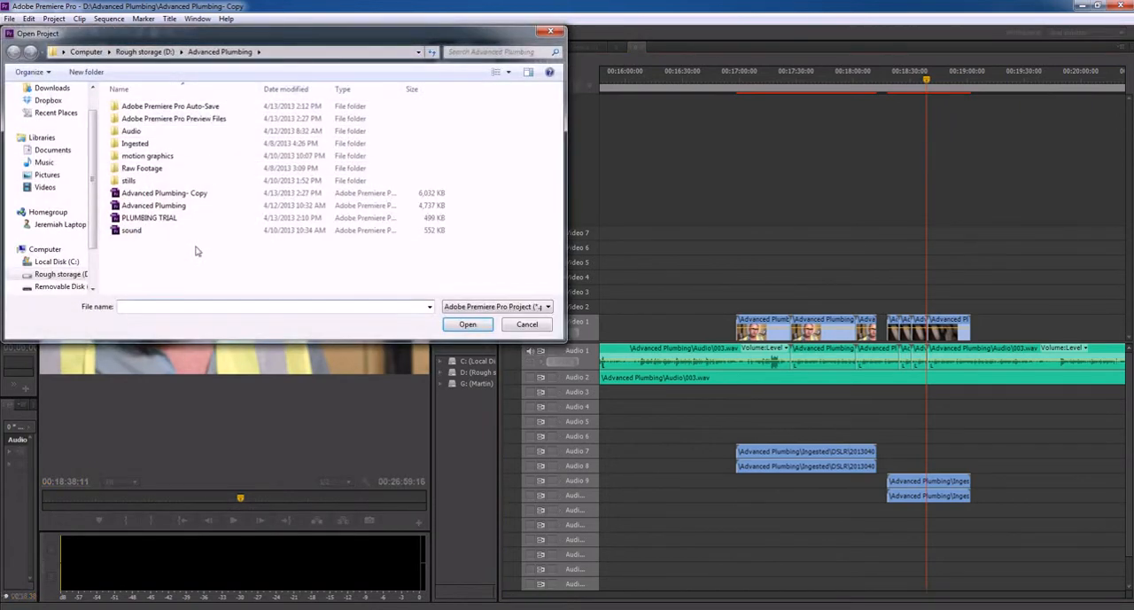
pyautogui.click(170, 107)
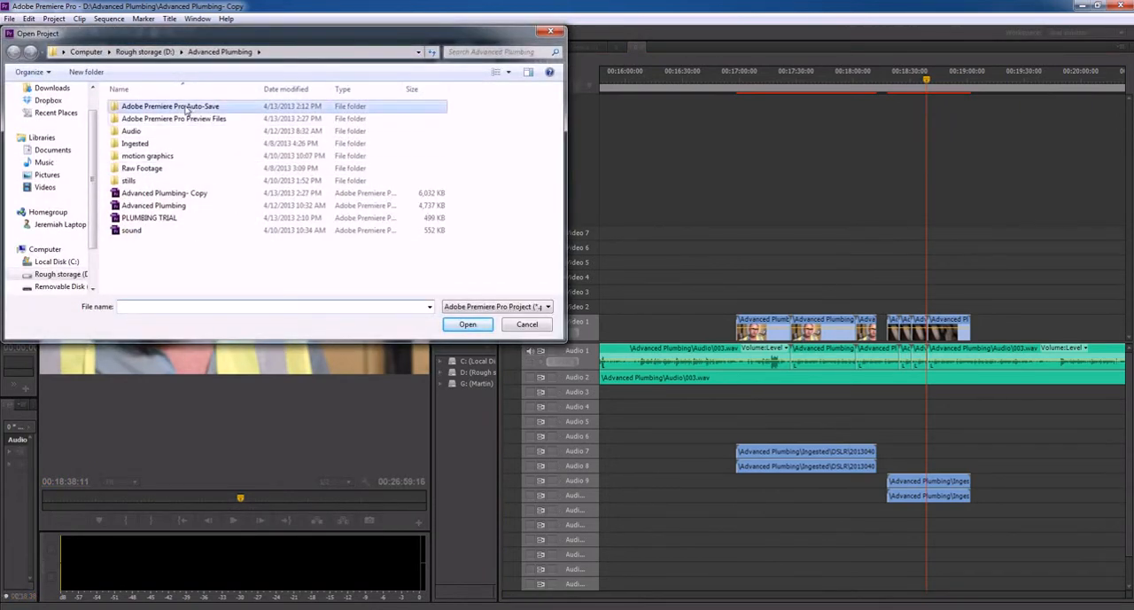
pyautogui.doubleClick(170, 106)
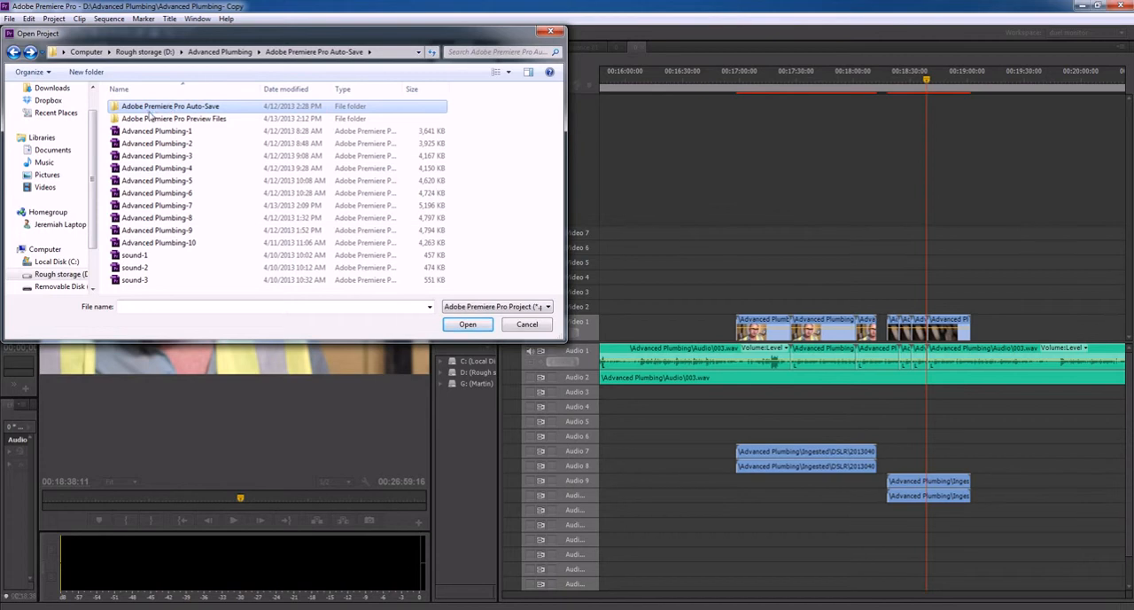
# Select the Advanced Plumbing-8 auto-save copy in the open-project dialog
pyautogui.click(174, 117)
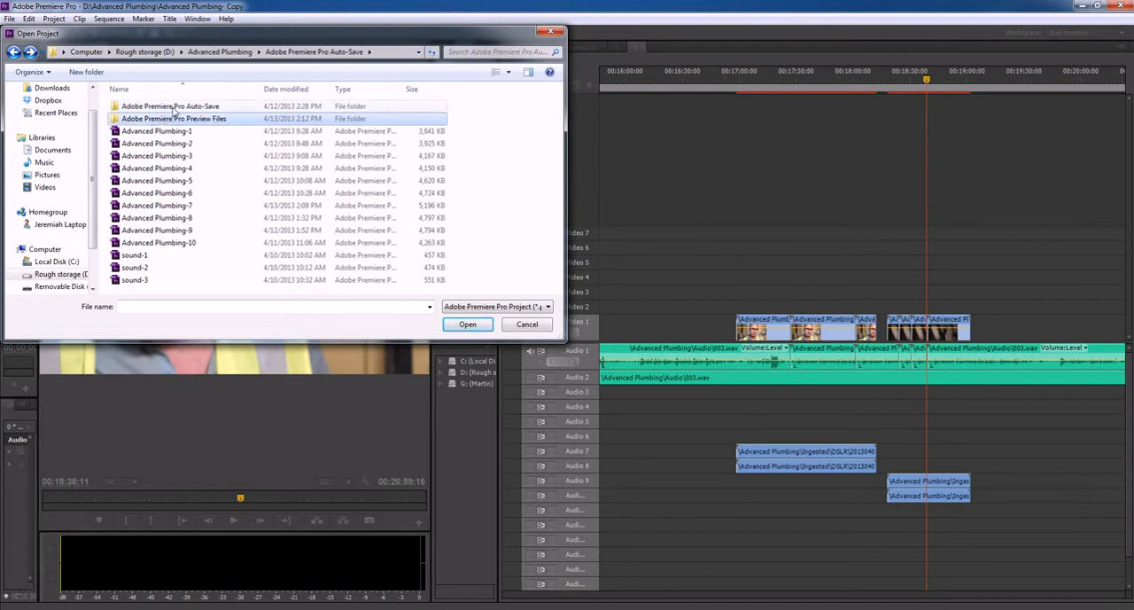
pyautogui.click(156, 230)
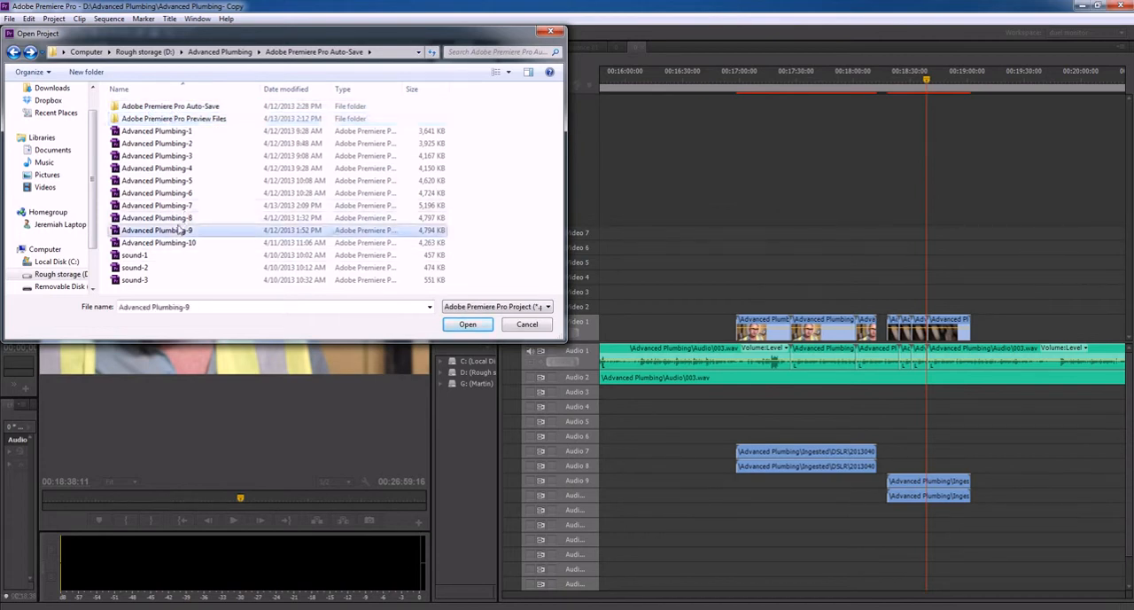
pyautogui.click(468, 324)
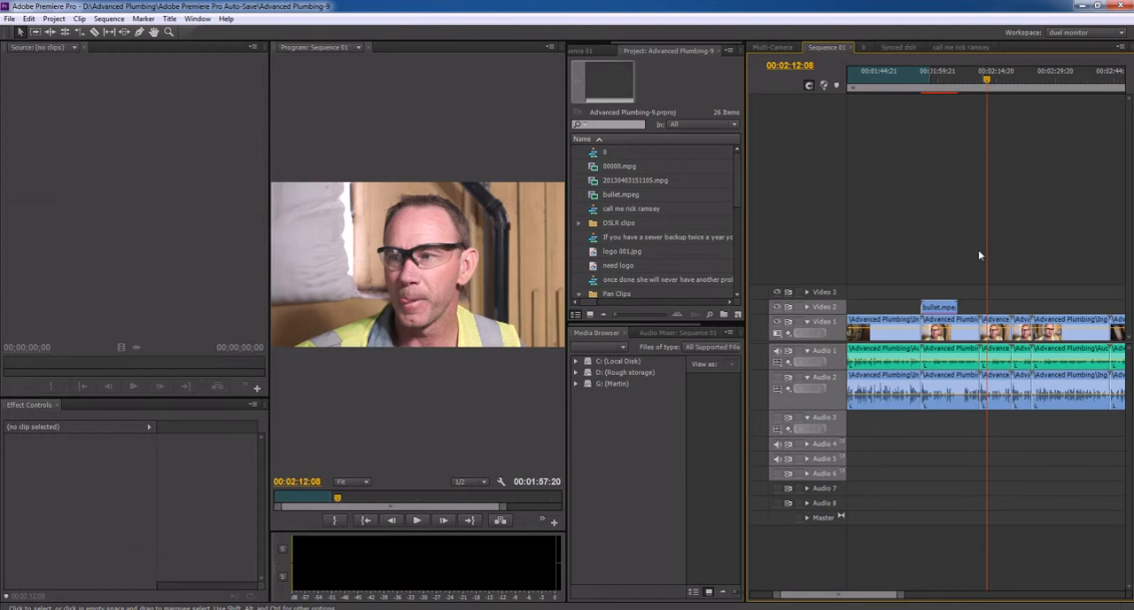
# Preview the auto-saved Sequence 01 at several points, ending around 00:02:21:13
pyautogui.click(928, 80)
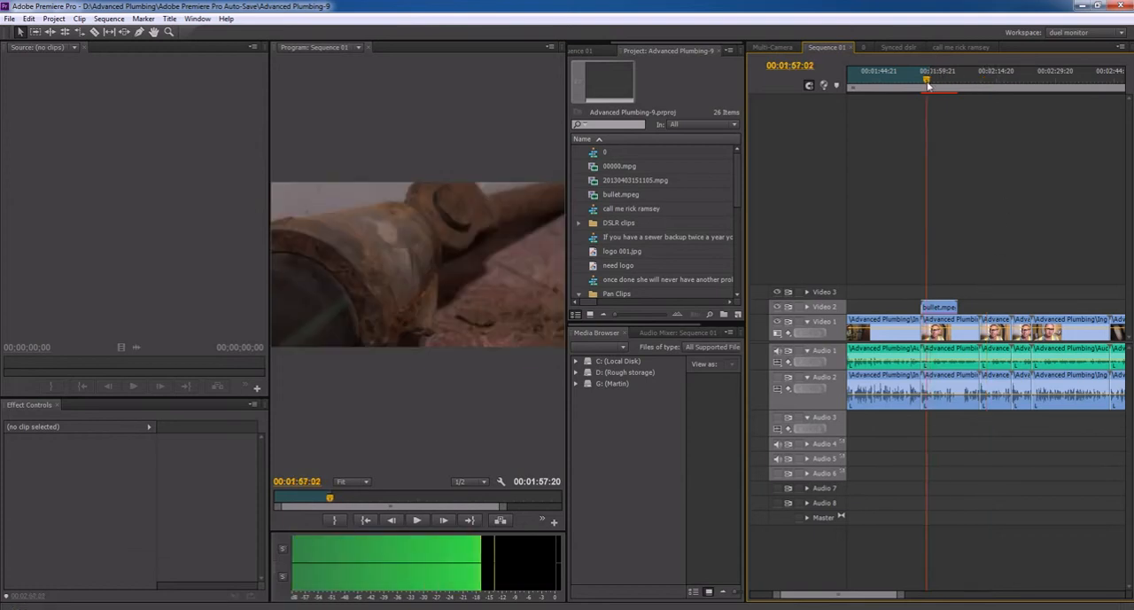
pyautogui.click(971, 82)
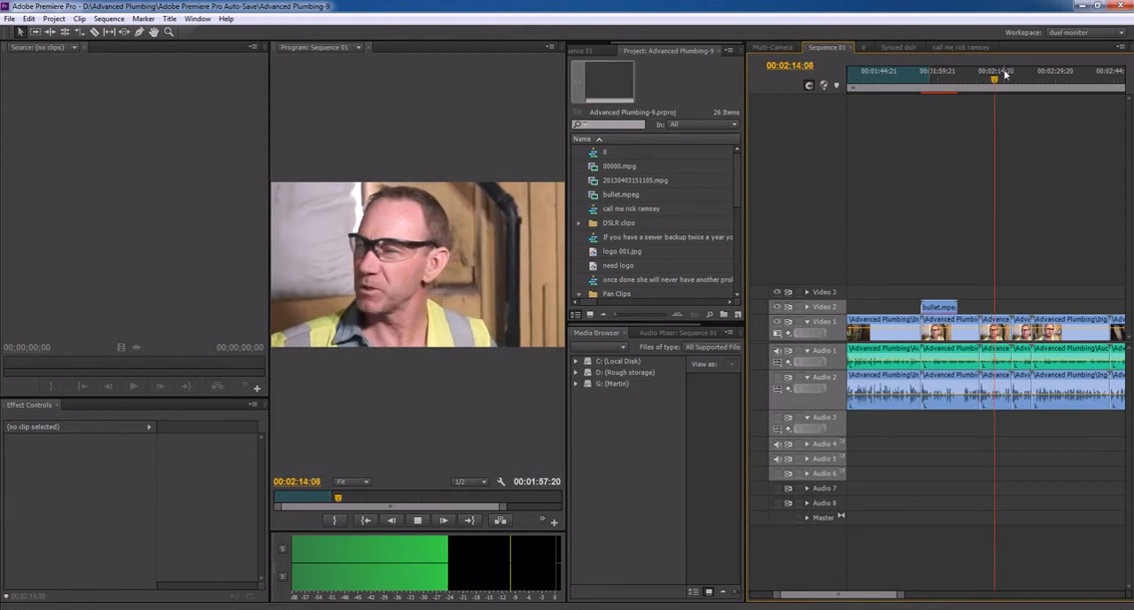
pyautogui.click(1010, 71)
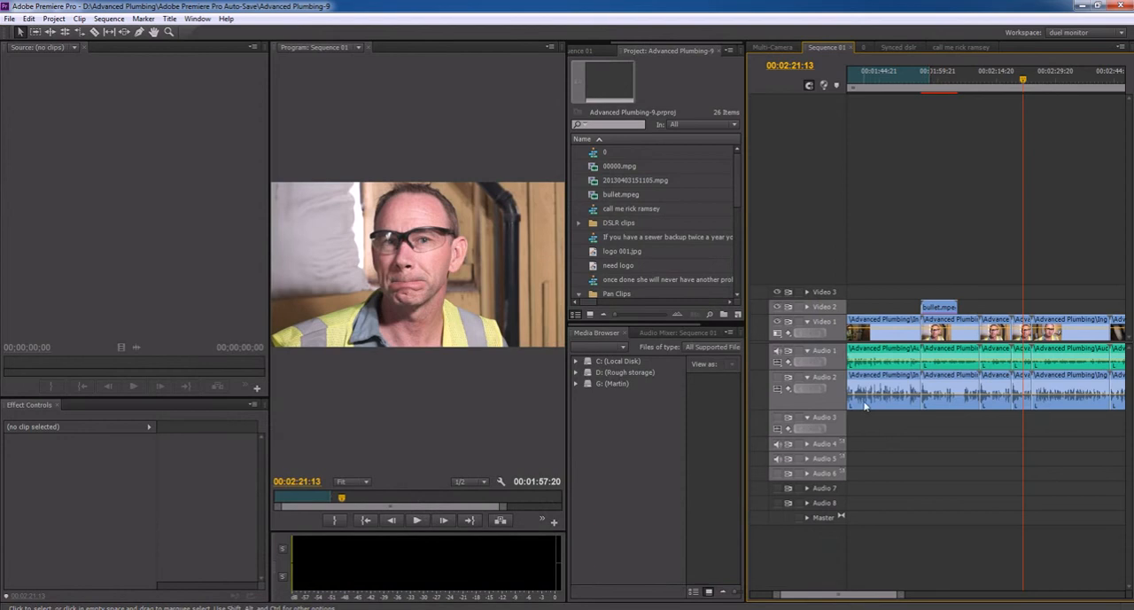
pyautogui.moveTo(865, 402)
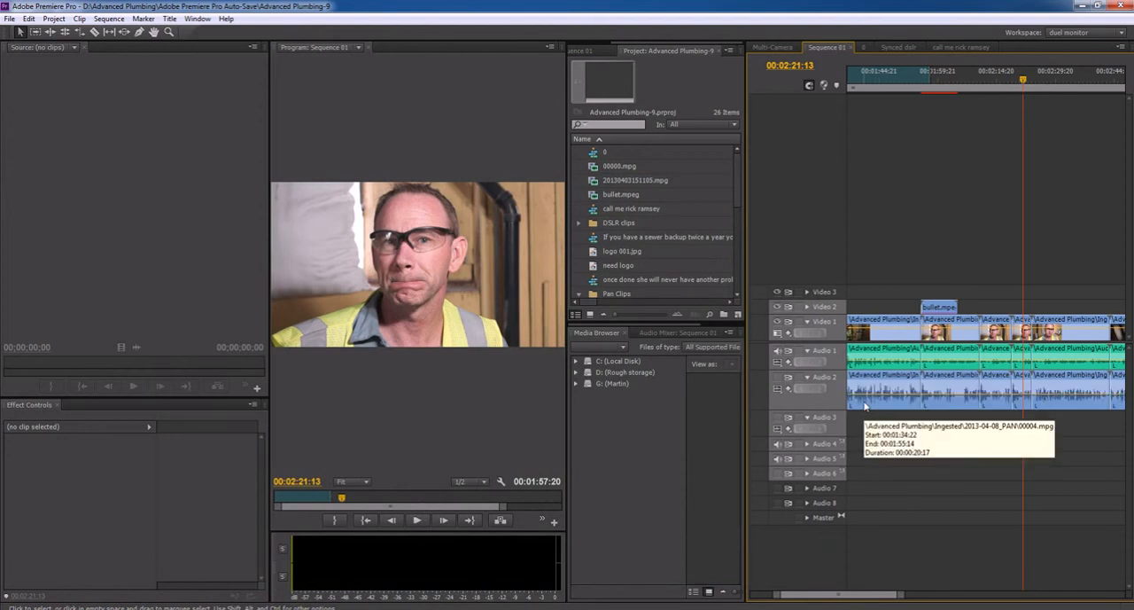
pyautogui.moveTo(865, 404)
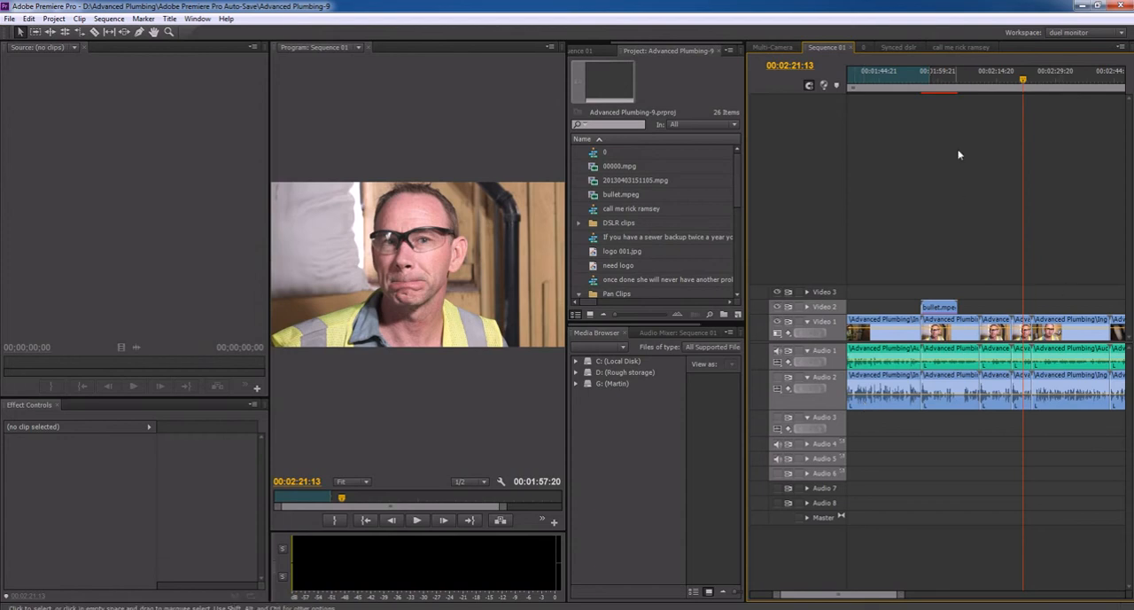
pyautogui.click(1017, 80)
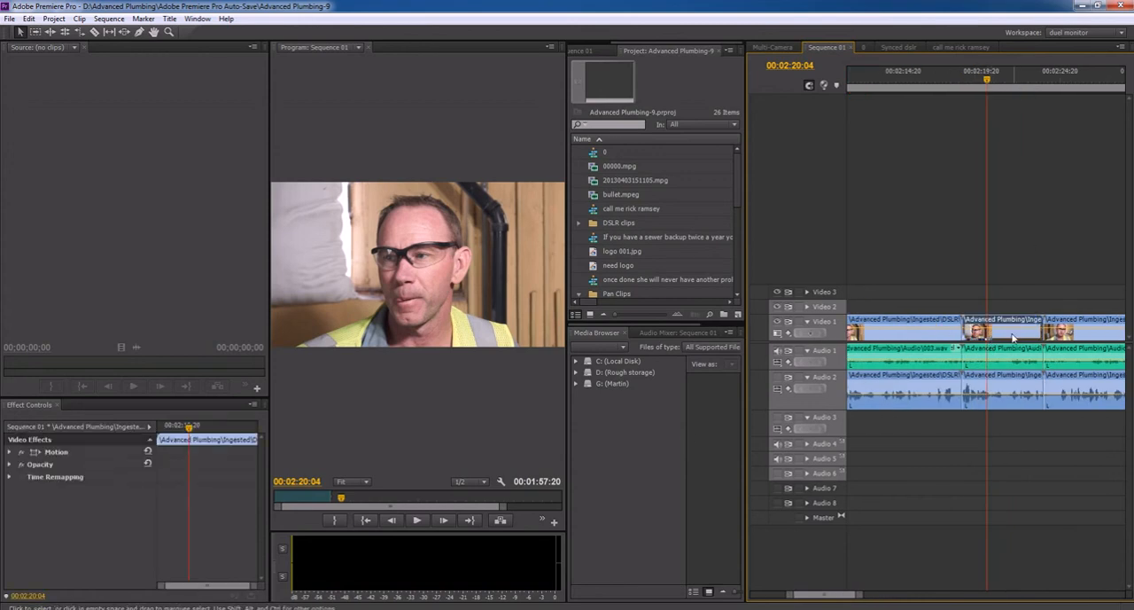
pyautogui.rightClick(1010, 337)
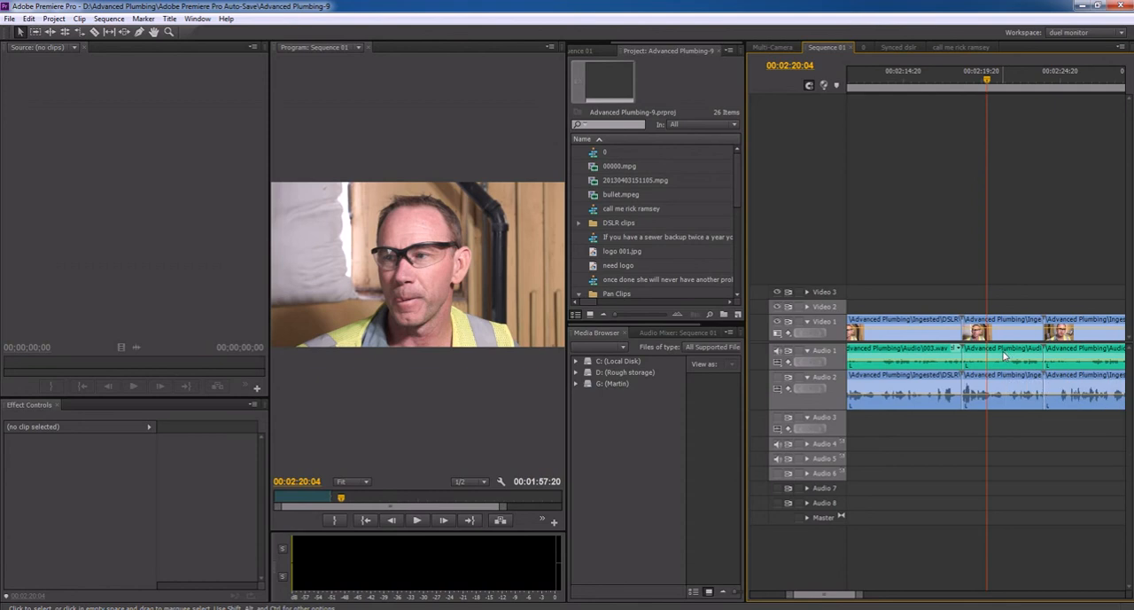
pyautogui.moveTo(1010, 353)
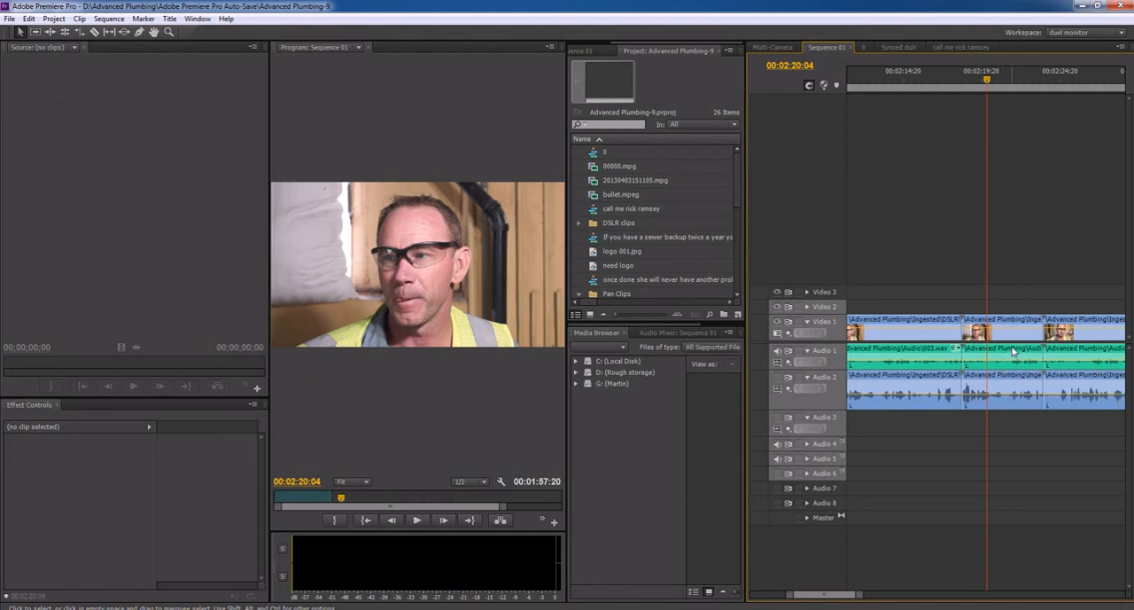
pyautogui.moveTo(1014, 351)
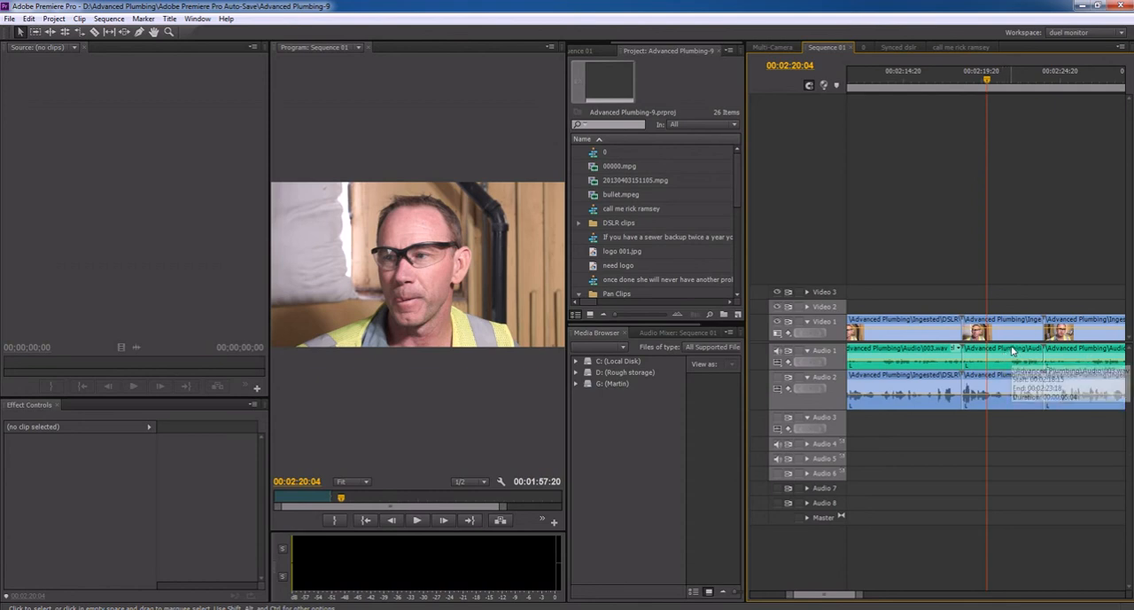
pyautogui.moveTo(1013, 347)
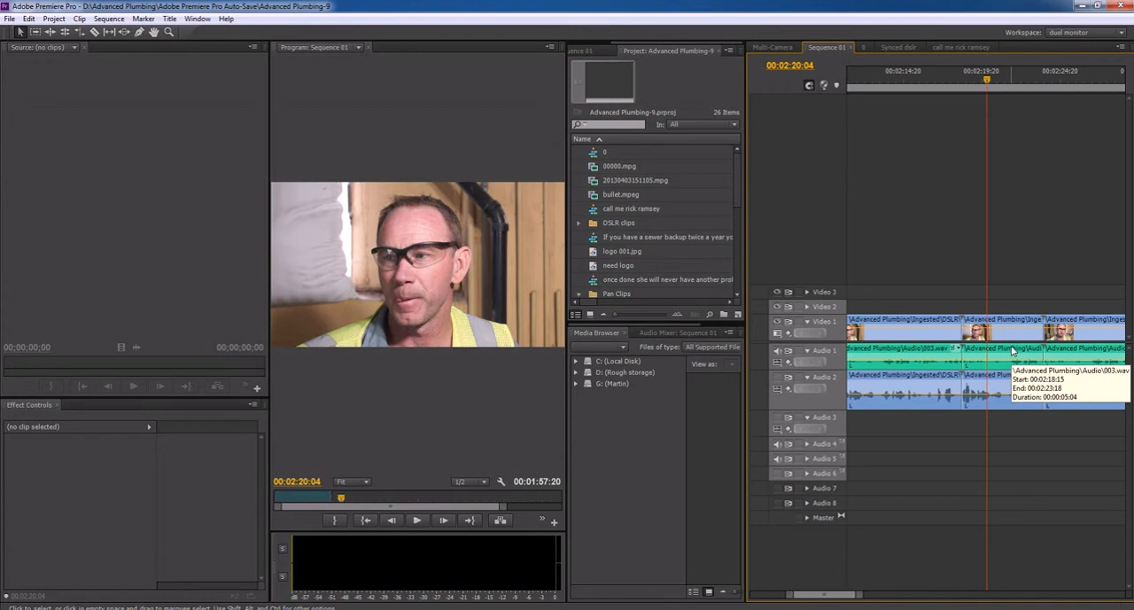
pyautogui.moveTo(1010, 347)
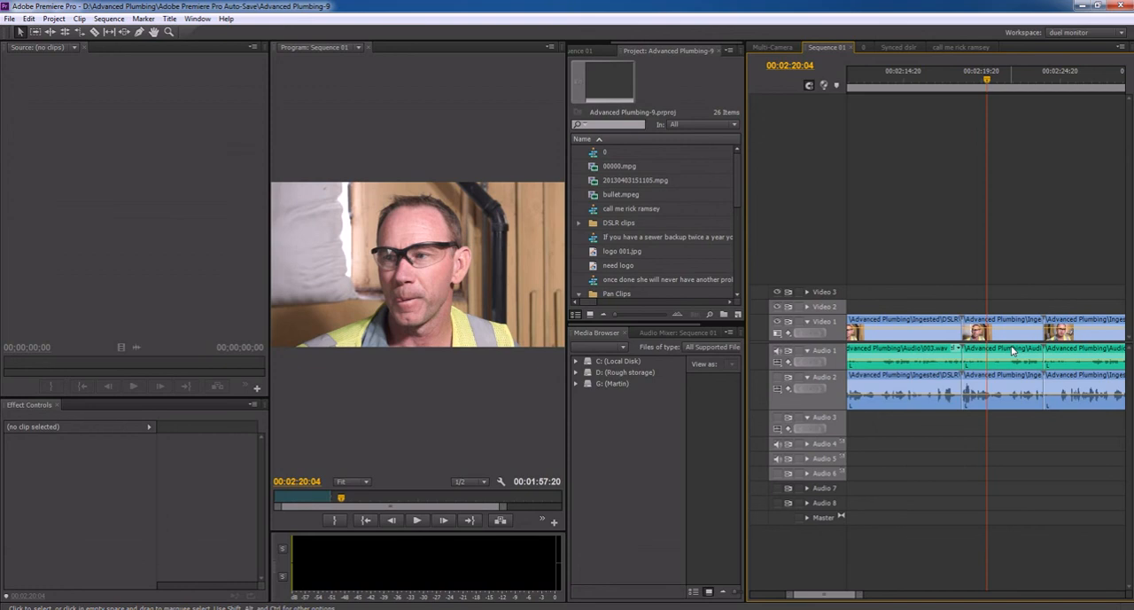
pyautogui.moveTo(990, 347)
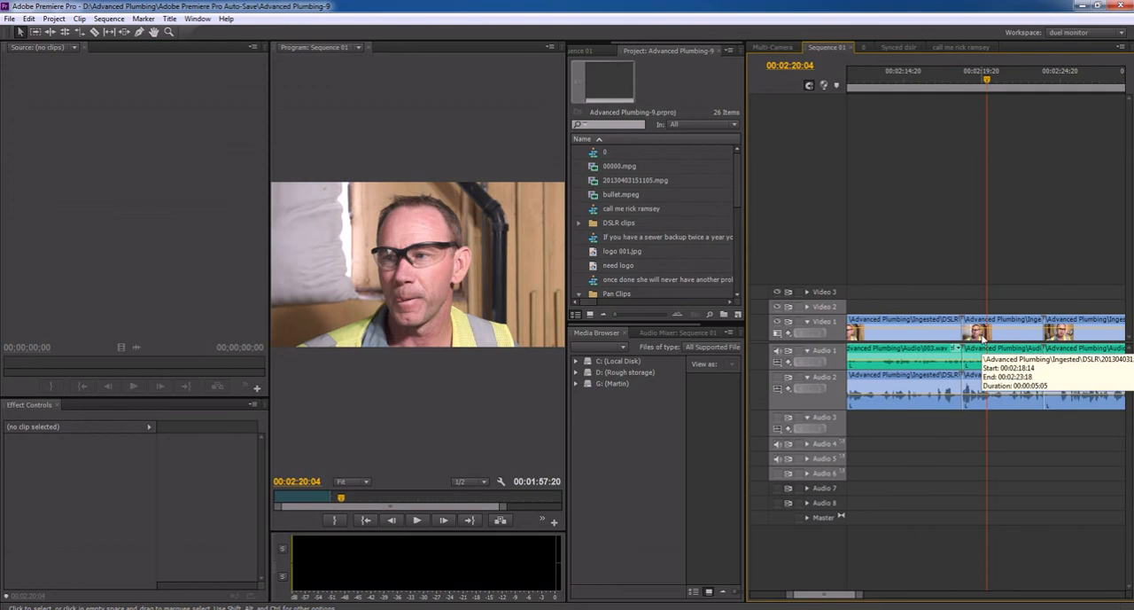